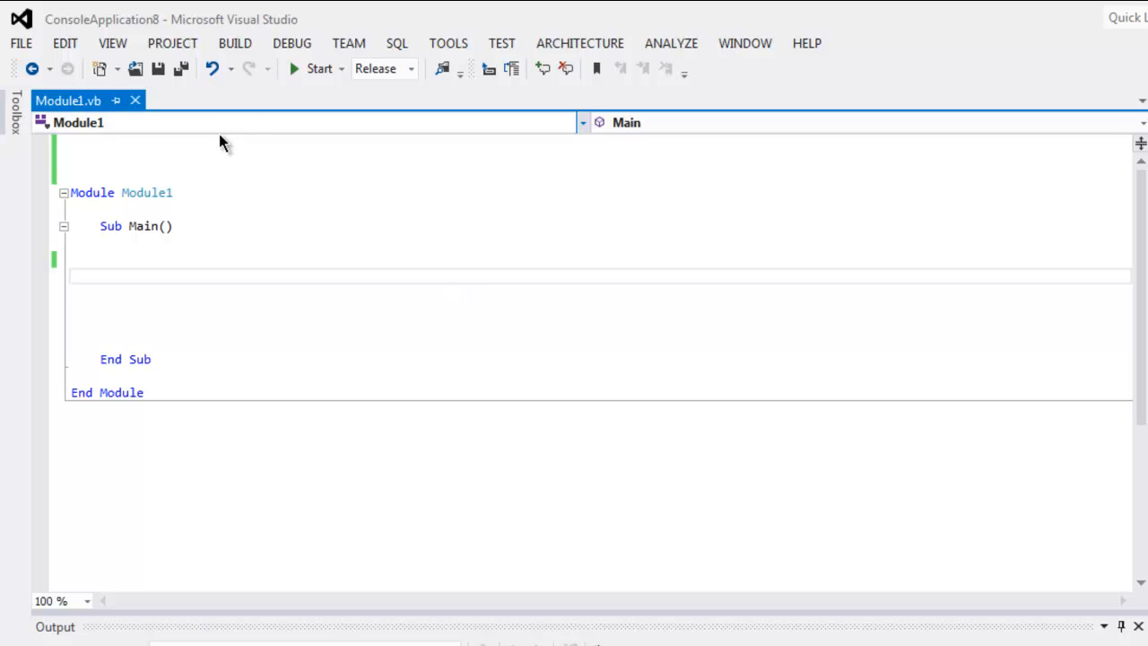
# - Add an Imports System.Text line above Module1
pyautogui.click(206, 144)
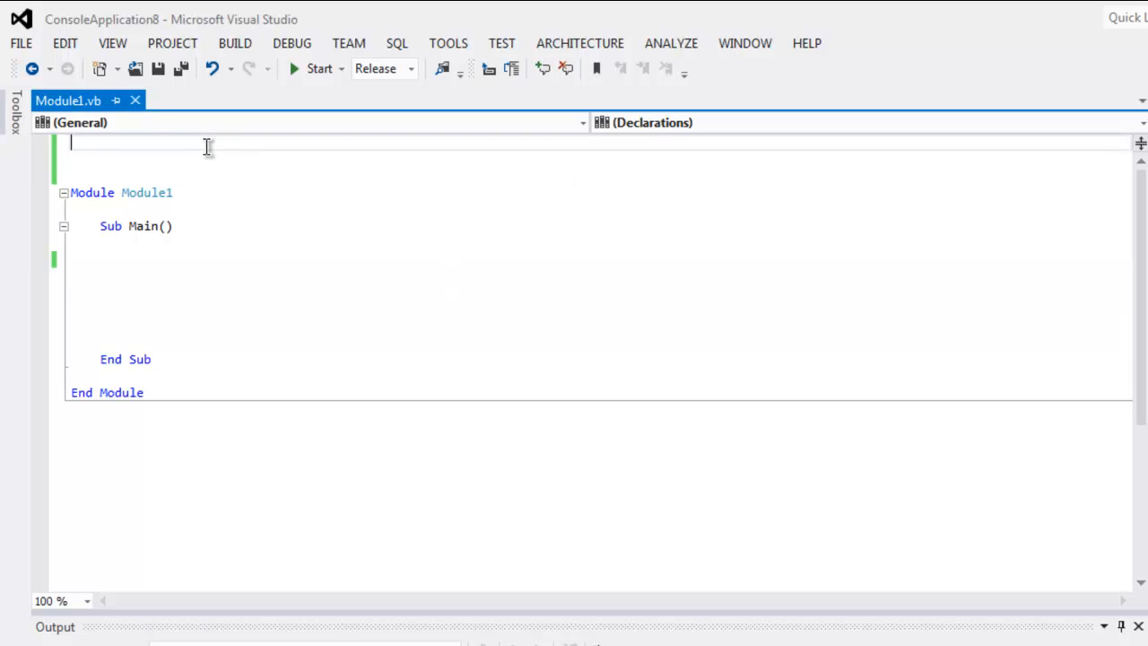
pyautogui.press('Backspace')
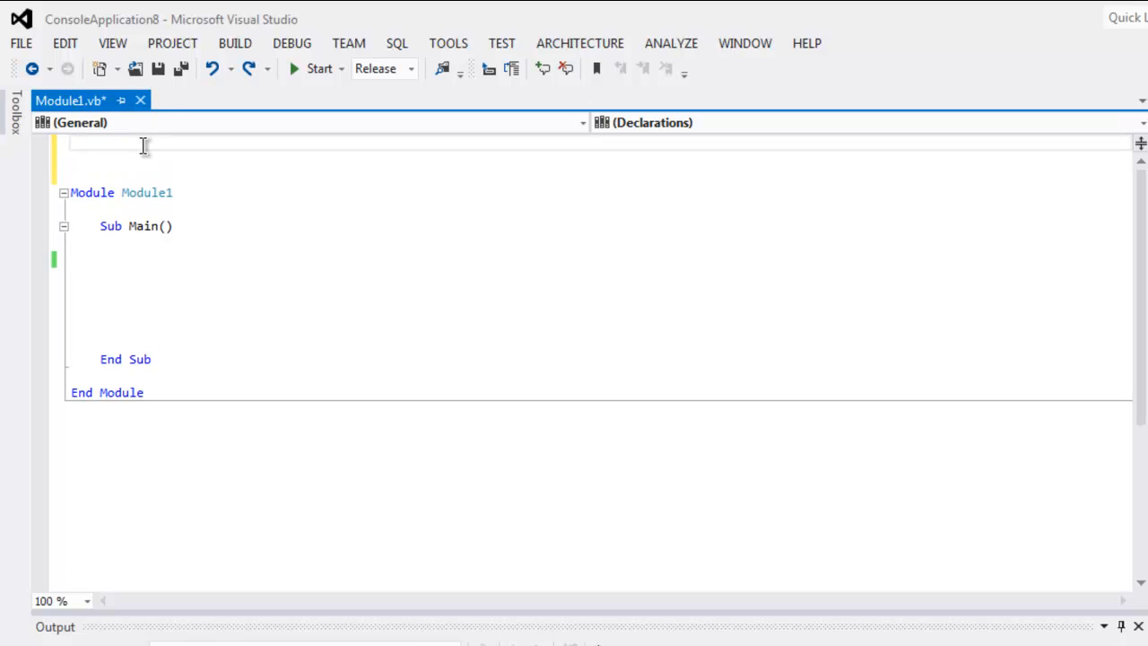
pyautogui.write('I')
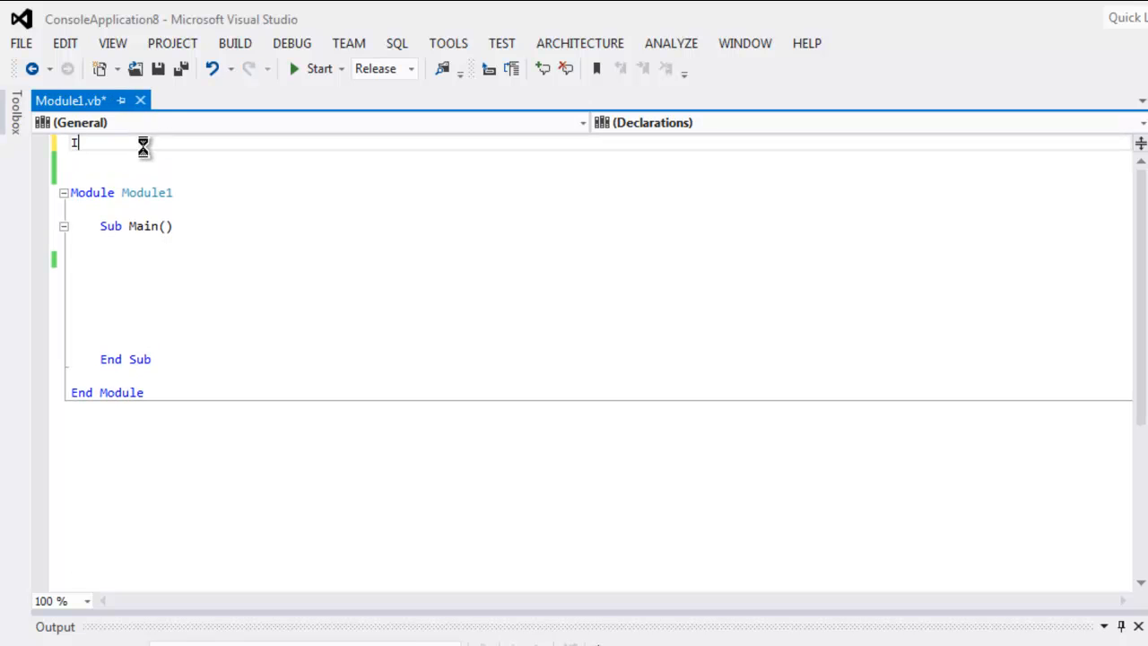
pyautogui.write('mports')
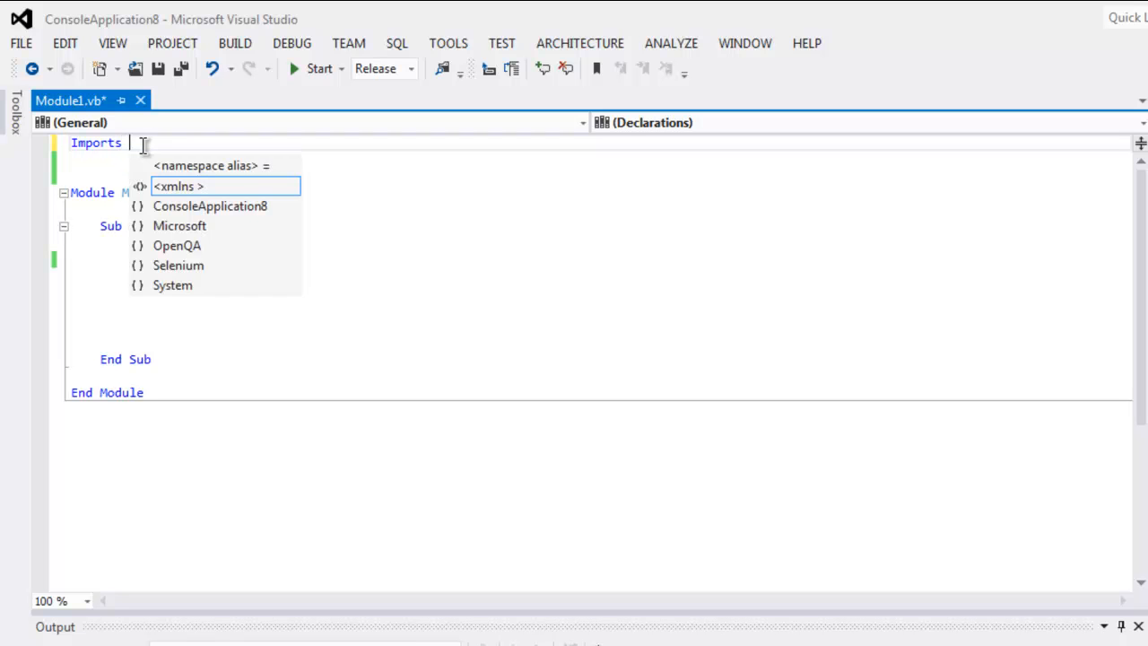
pyautogui.write('System.Text')
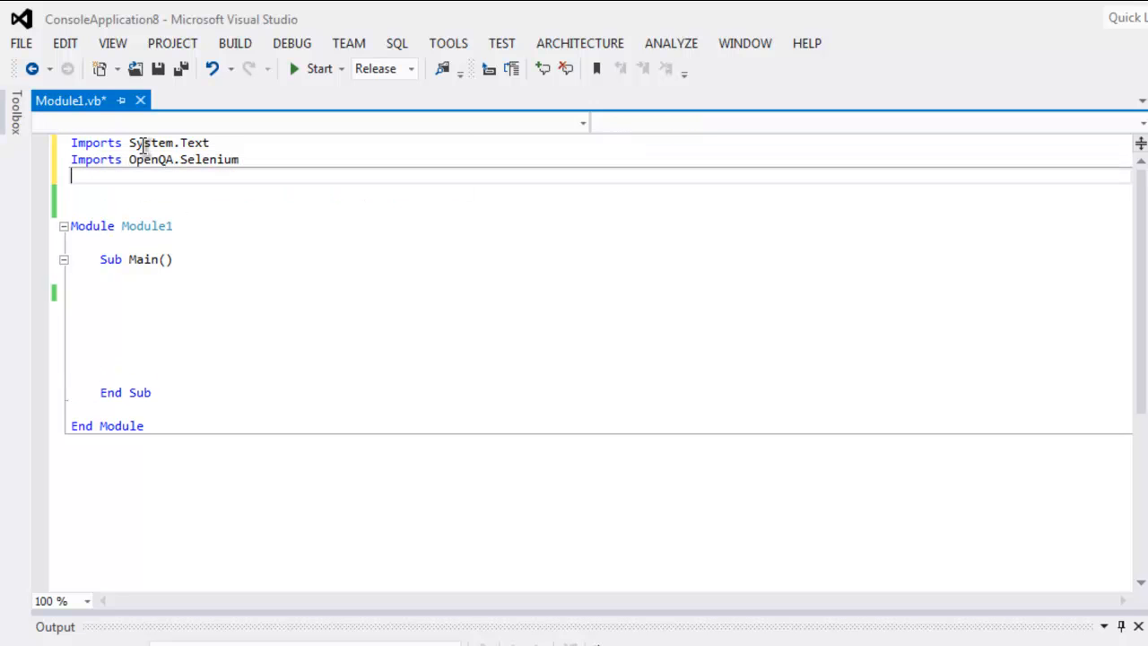
# - Add Imports for OpenQA.Selenium, OpenQA.Selenium.Chrome and OpenQA.Selenium.Support.UI
pyautogui.write('Imports')
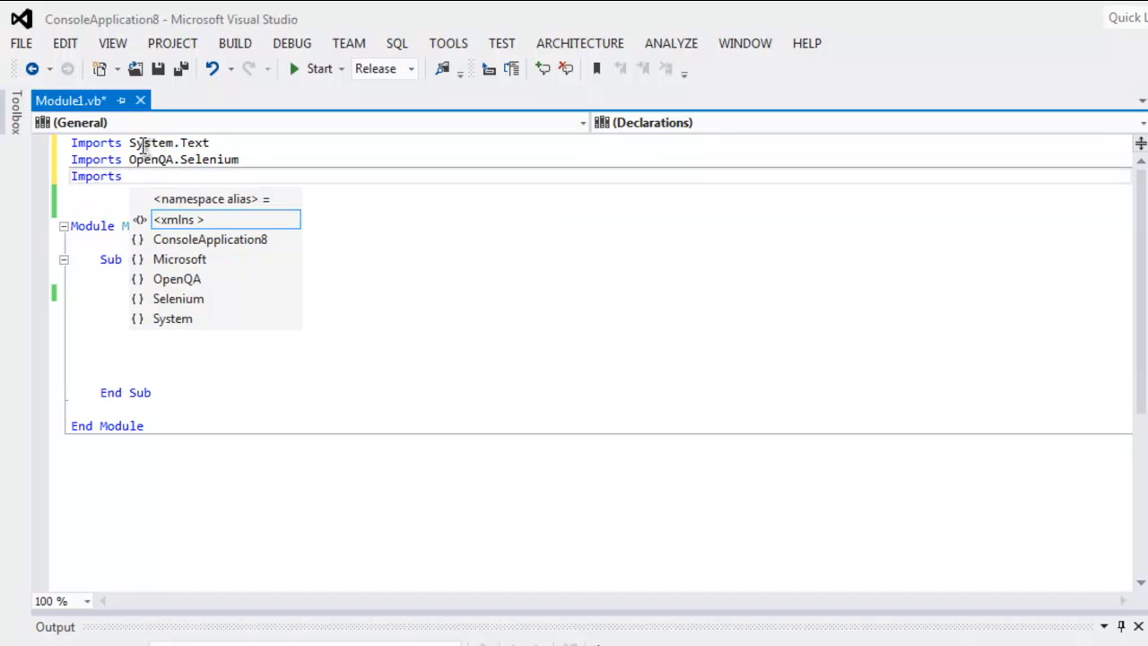
pyautogui.write('OpenQA.Selenium')
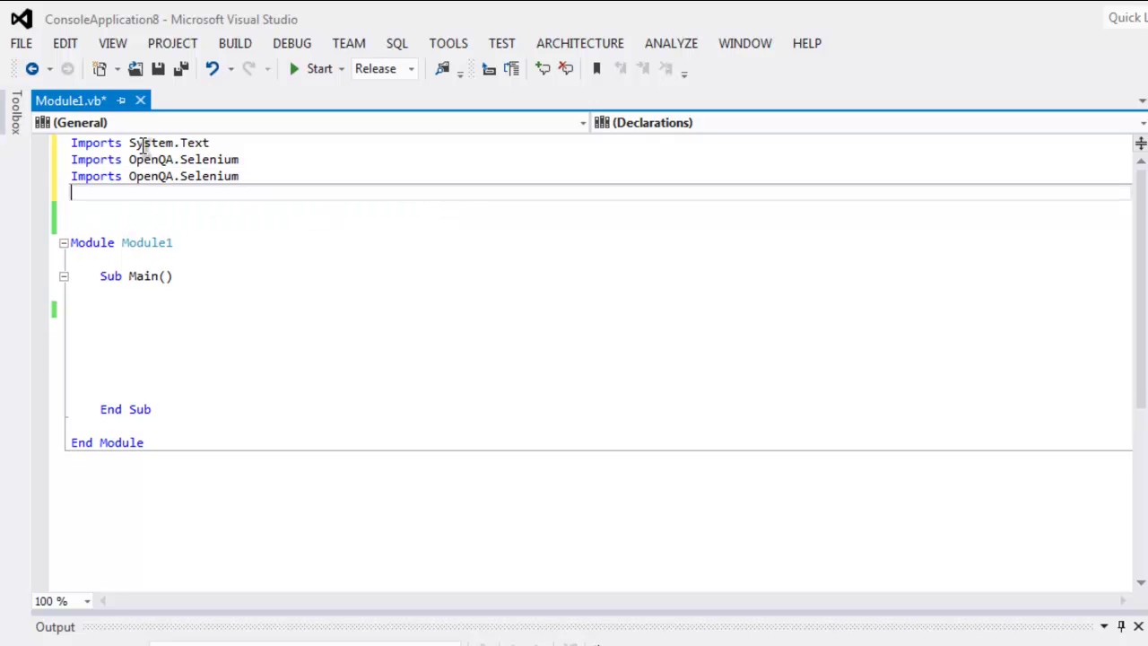
pyautogui.write('.Chrome')
pyautogui.write('Imports')
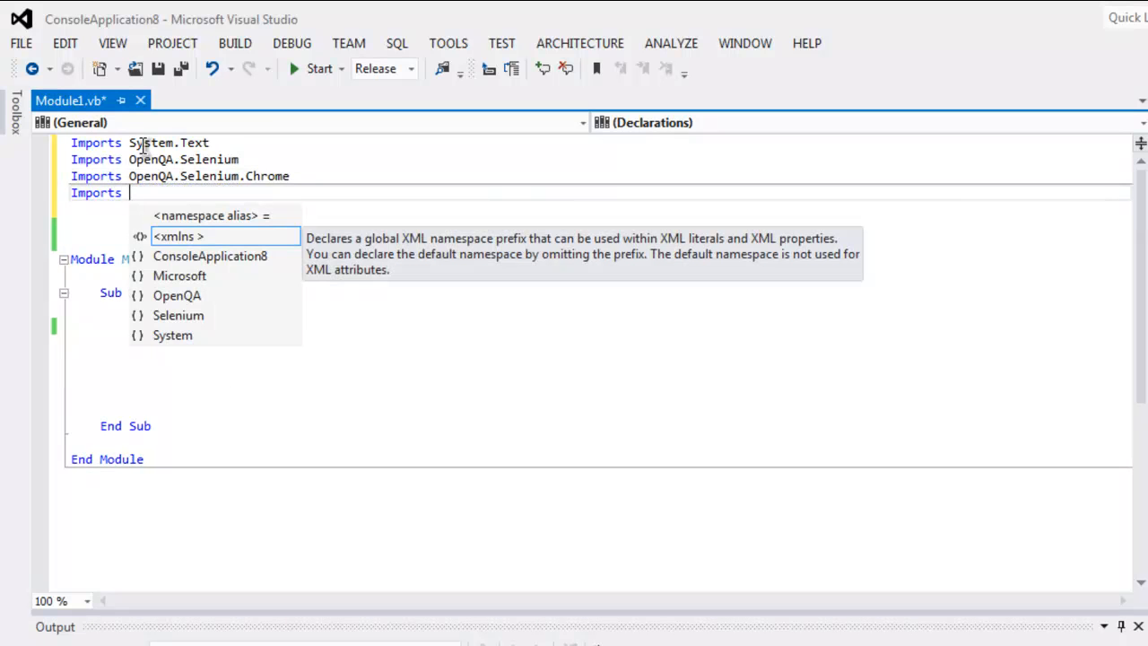
pyautogui.write('OpenQA.Selenium.Support.UI')
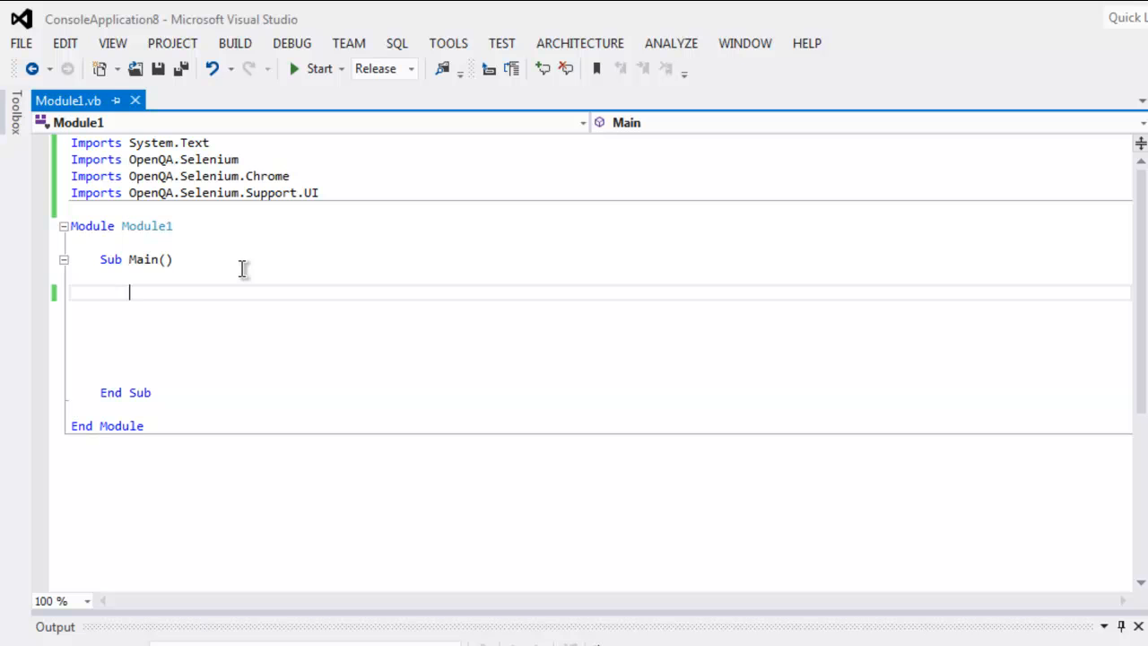
# - Declare driver As IWebDriver and assign it a New ChromeDriver in Main
pyautogui.write('Dim driver As')
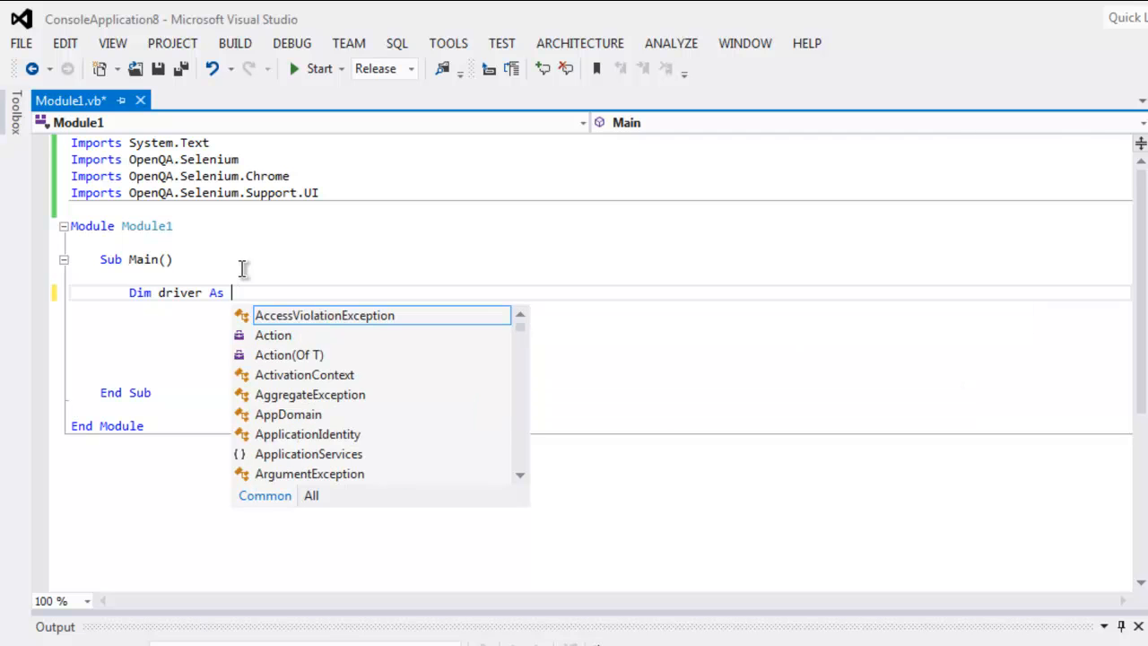
pyautogui.write('Iw')
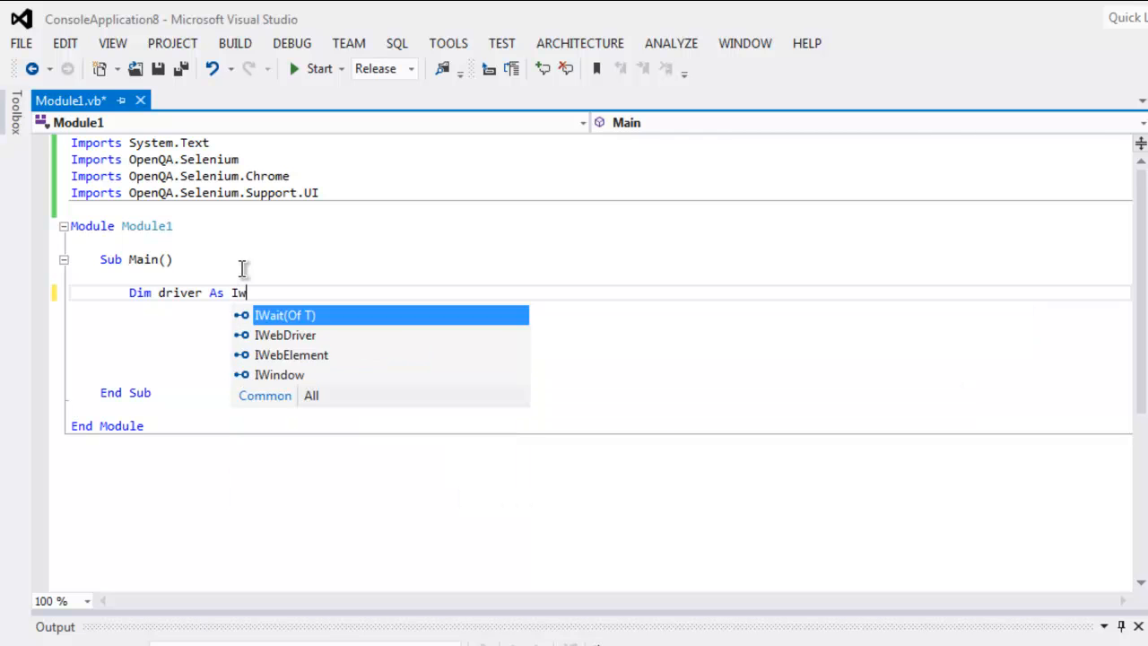
pyautogui.write('ebDriver')
pyautogui.write('driver =')
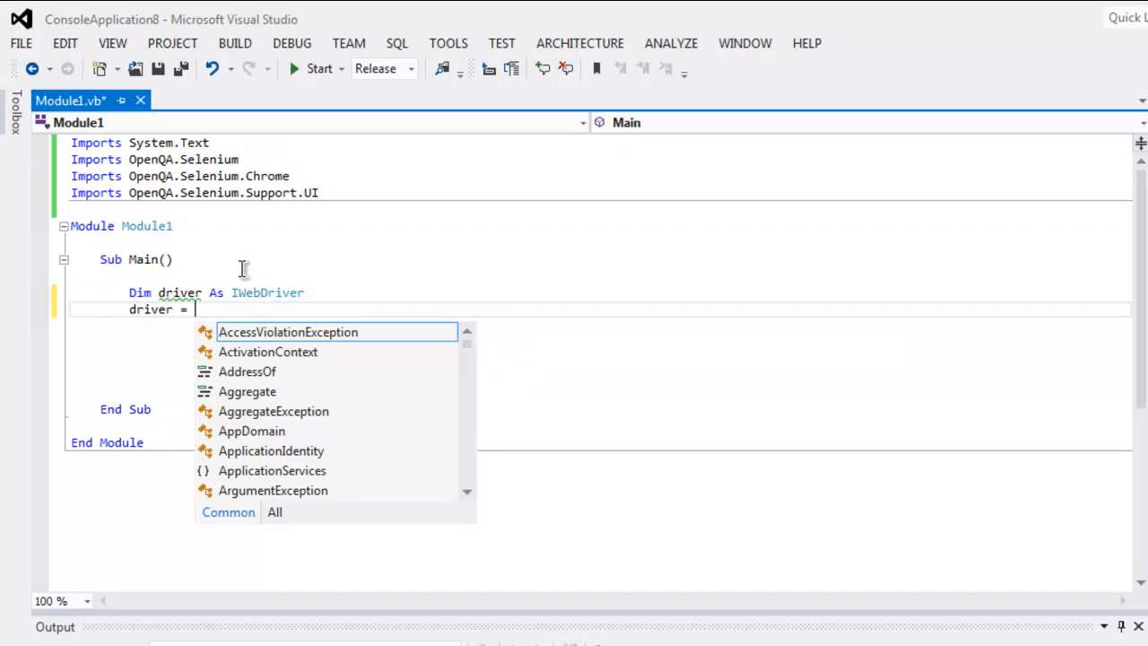
pyautogui.write('New ChromeD')
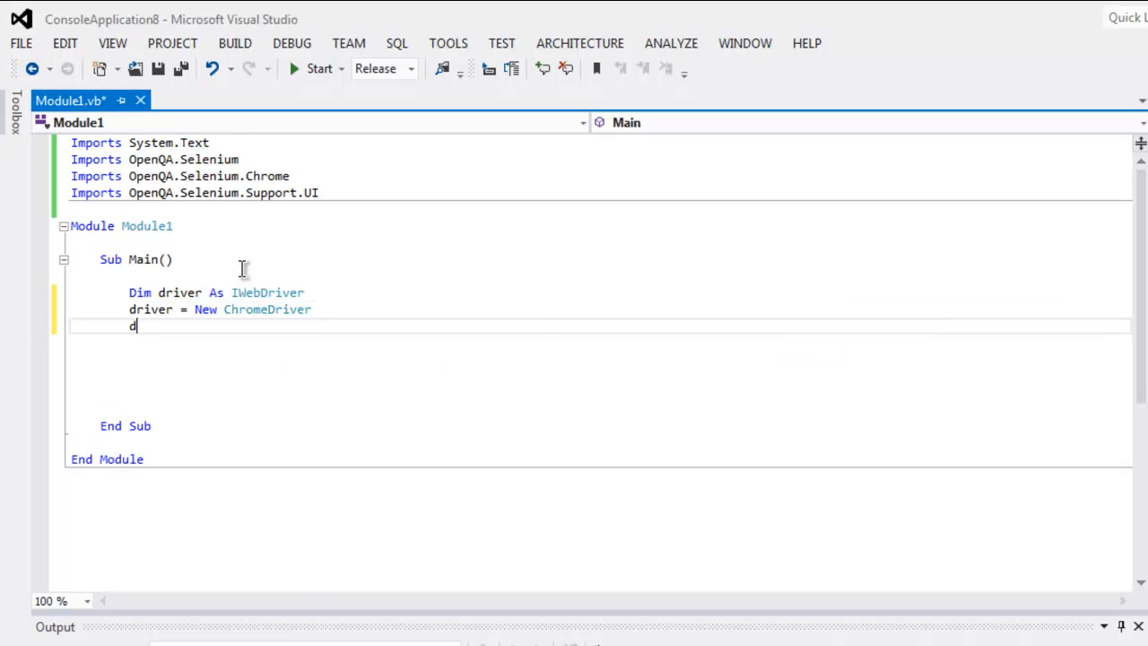
pyautogui.write('river.Navigate')
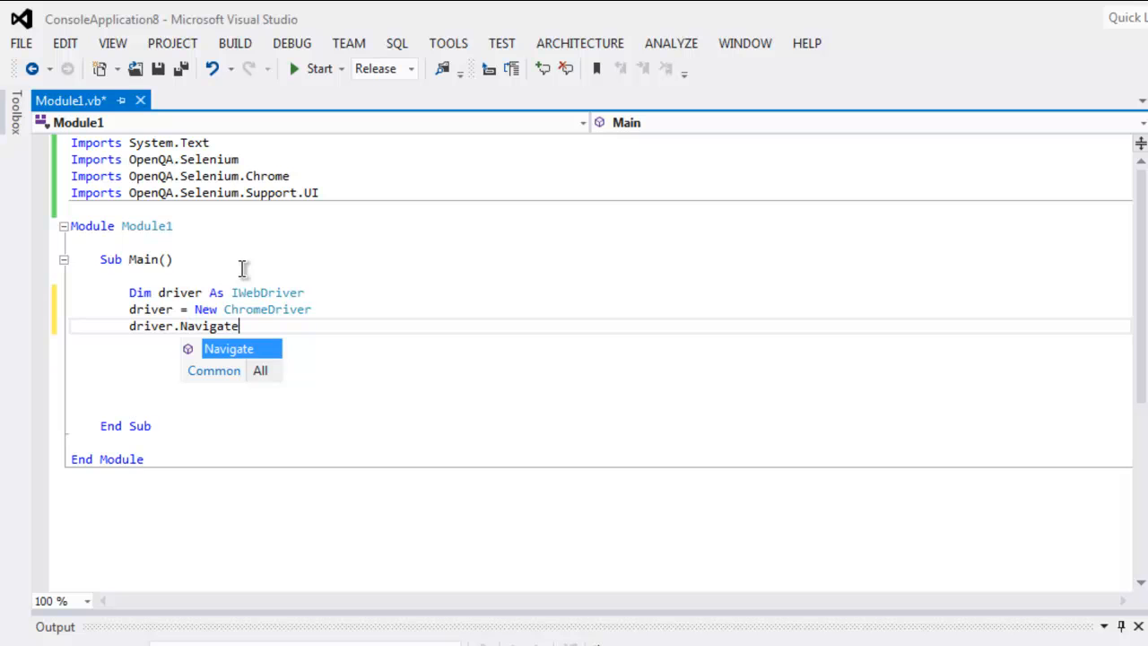
pyautogui.write('().GoToUrl(')
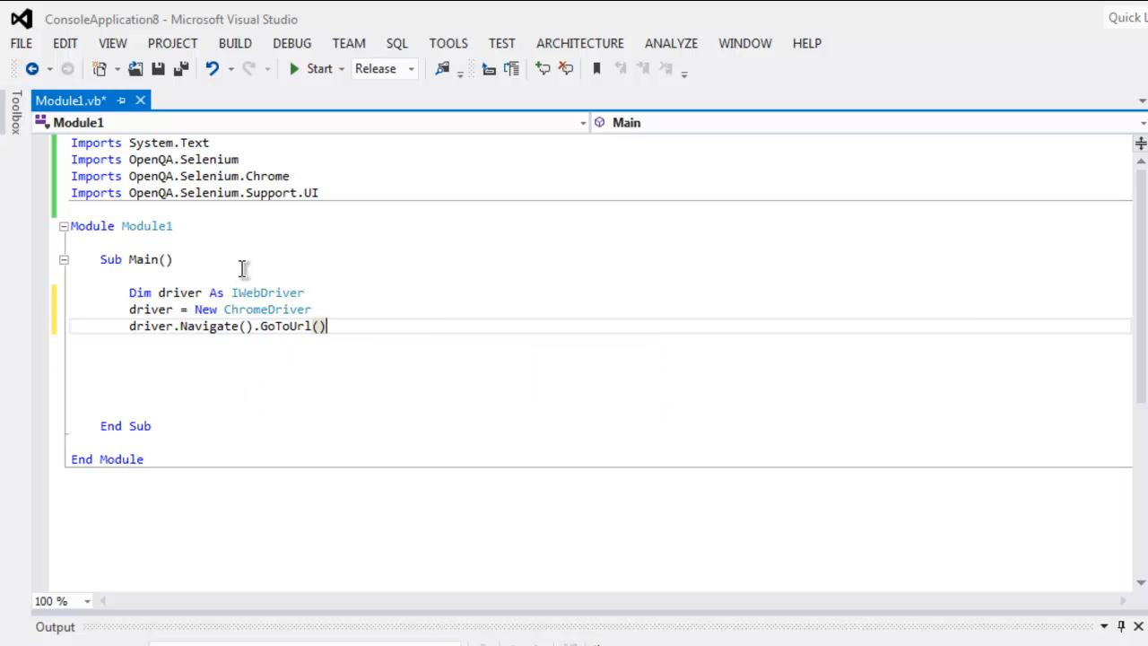
pyautogui.write('"')
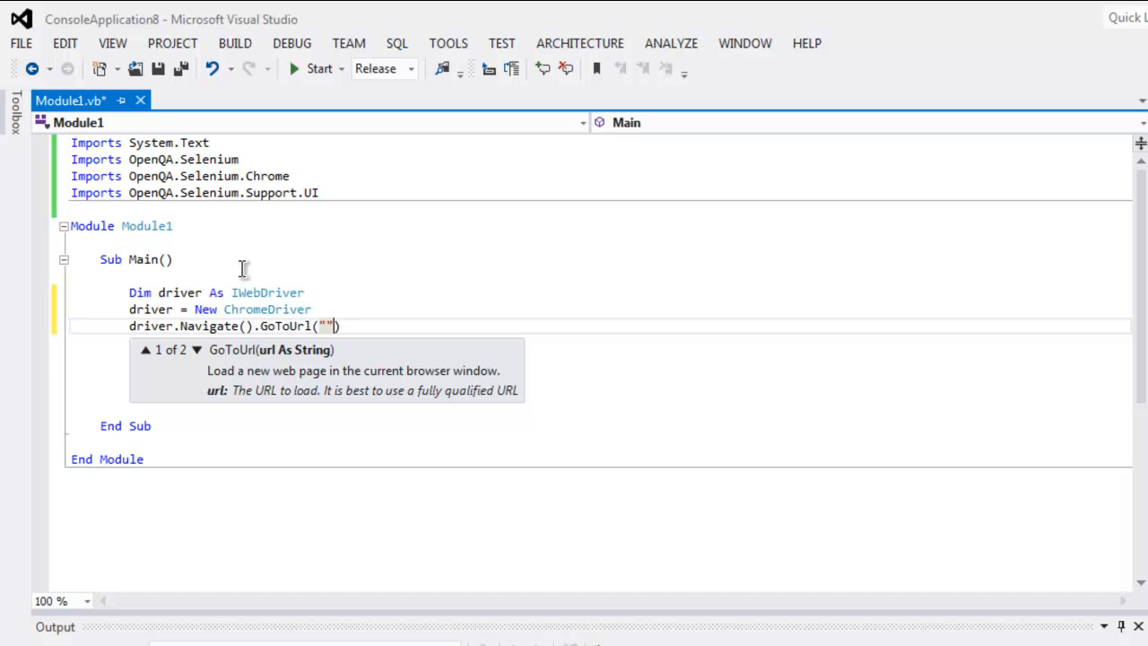
pyautogui.write('http:')
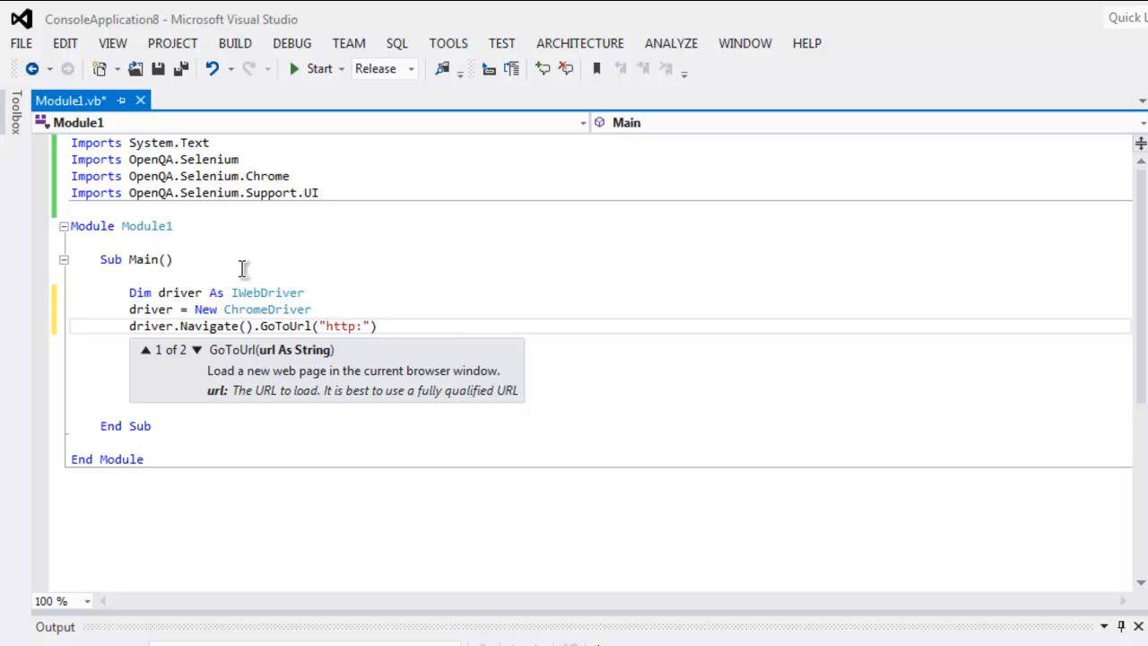
pyautogui.write('//goog')
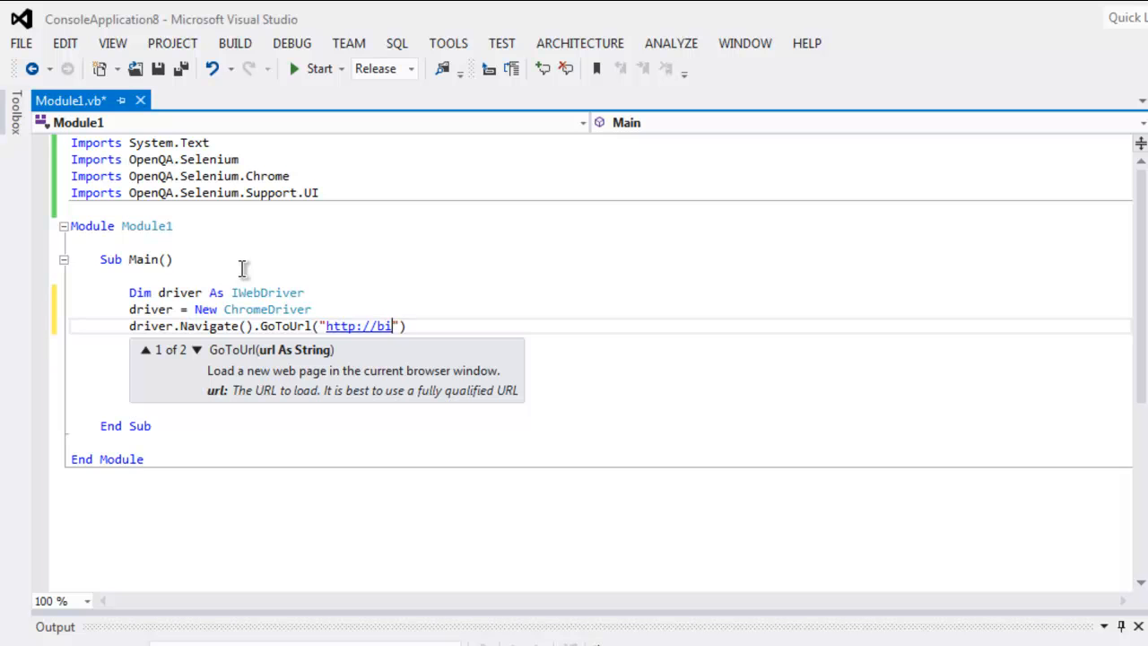
pyautogui.write('ng.com')
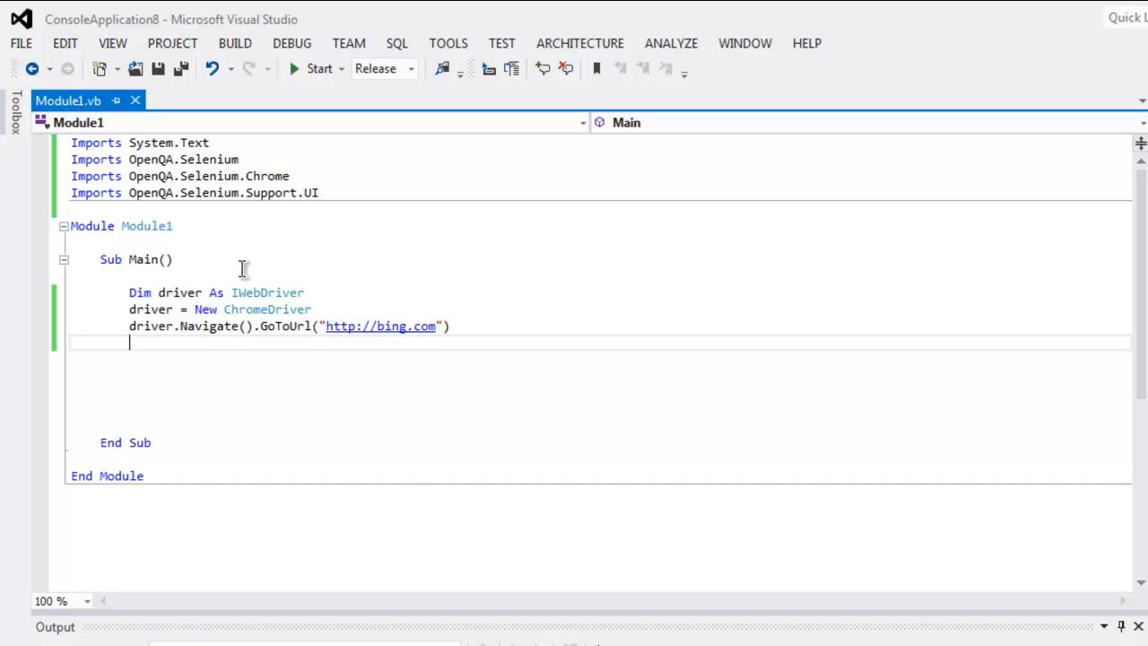
# - Pause execution with System.Threading.Thread.Sleep(5000)
pyautogui.write('System.')
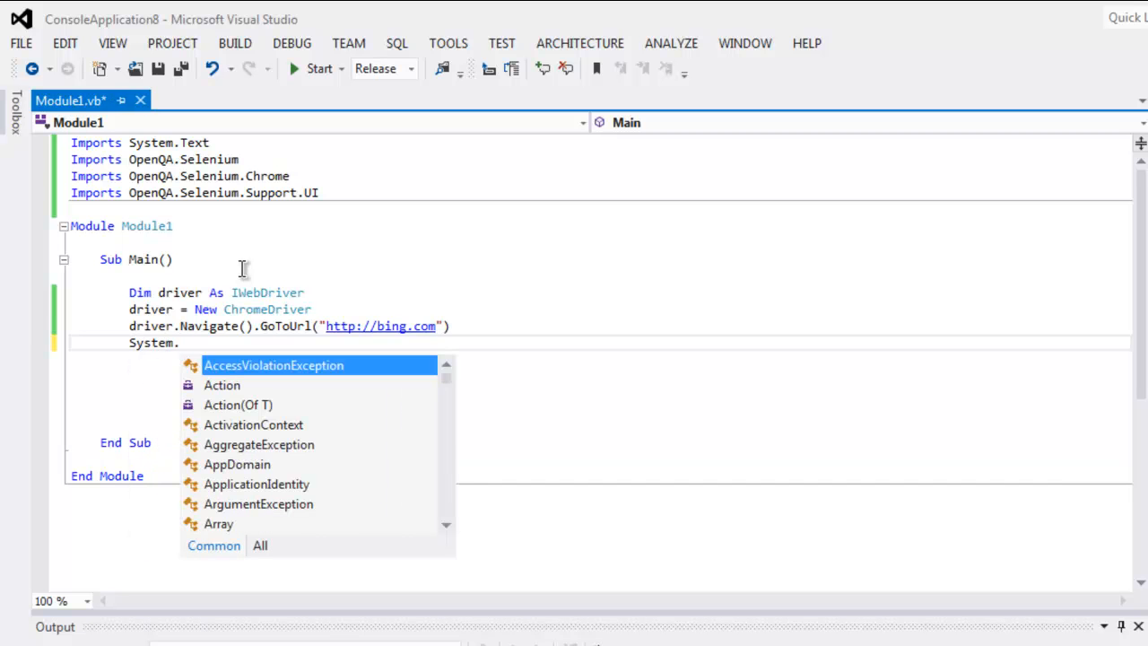
pyautogui.write('Threading')
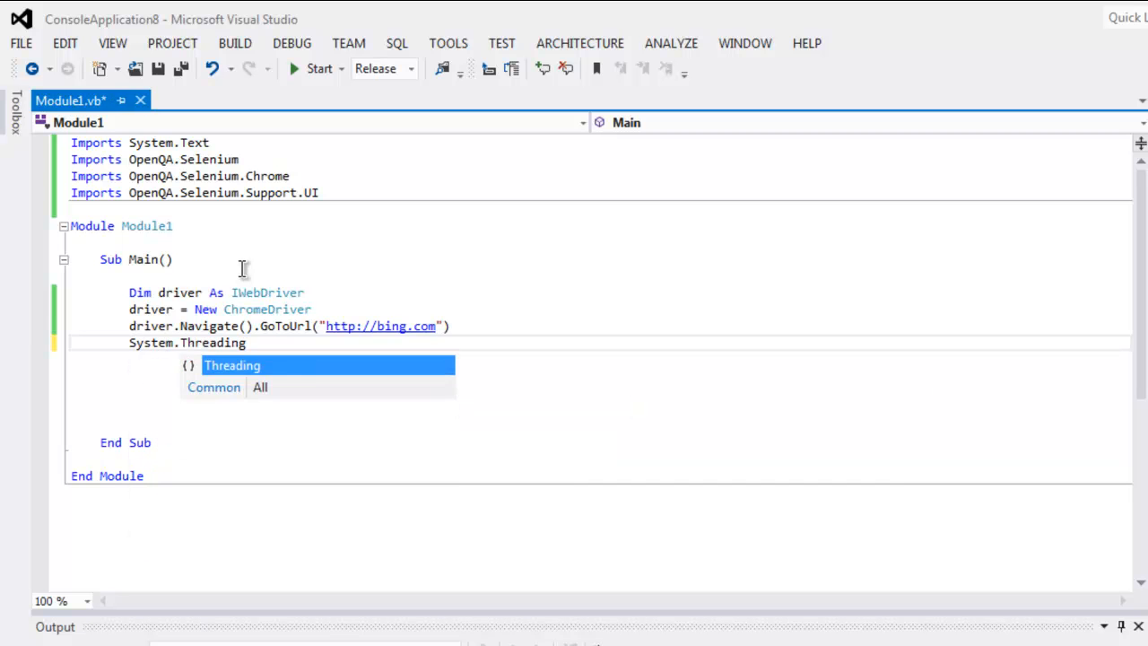
pyautogui.write('Thread.')
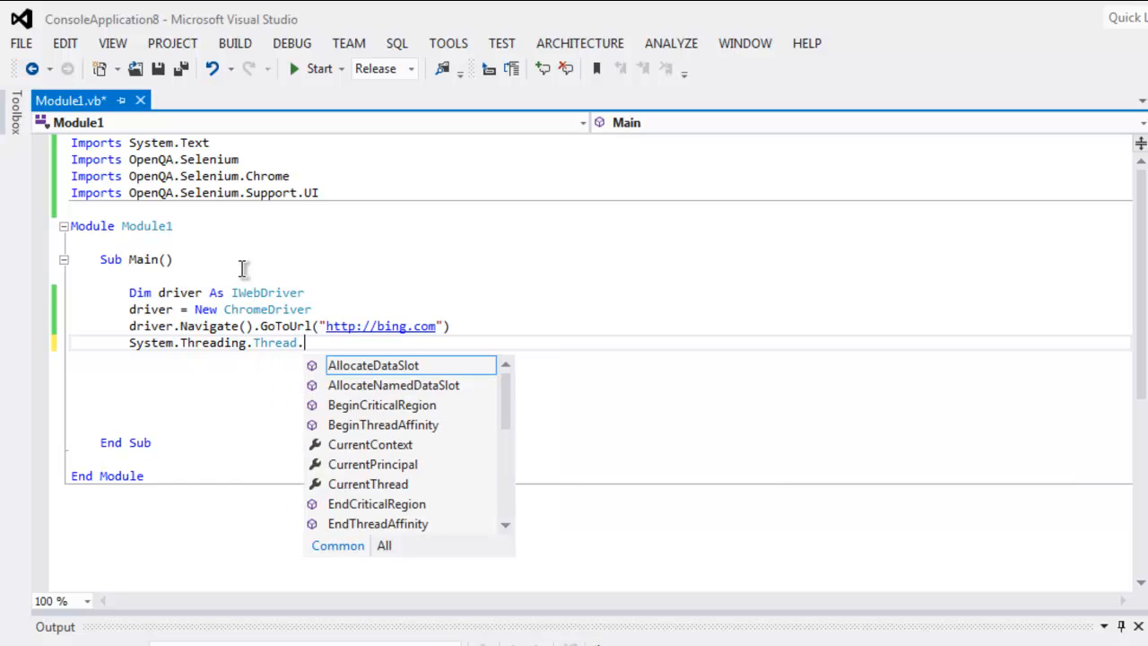
pyautogui.write('Sleep')
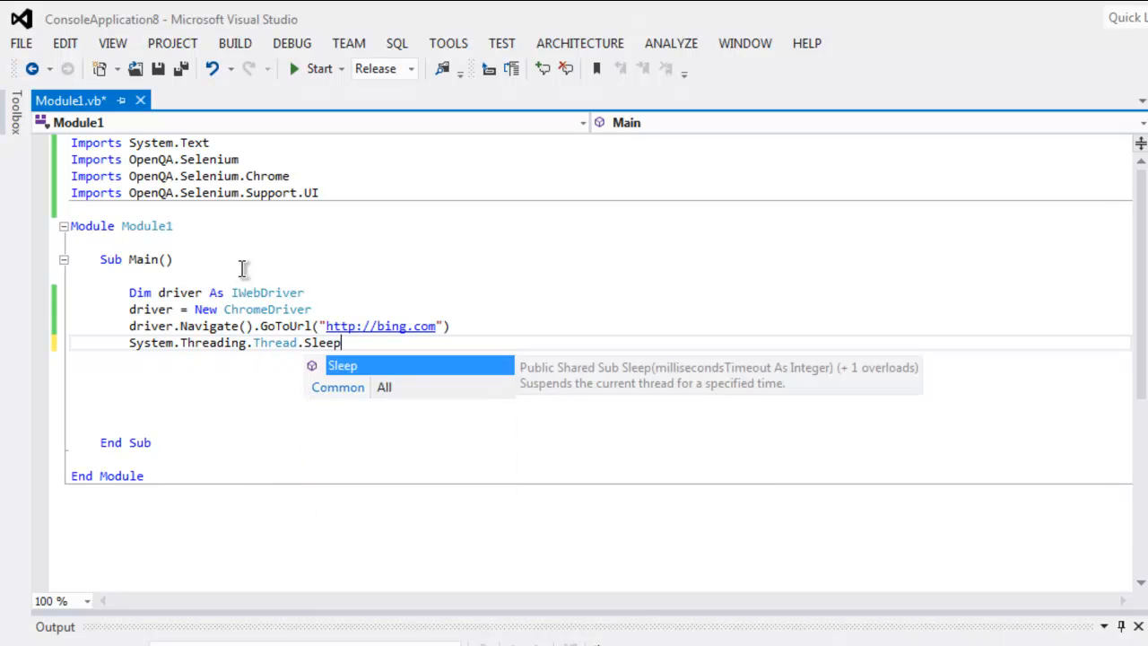
pyautogui.write('(5000')
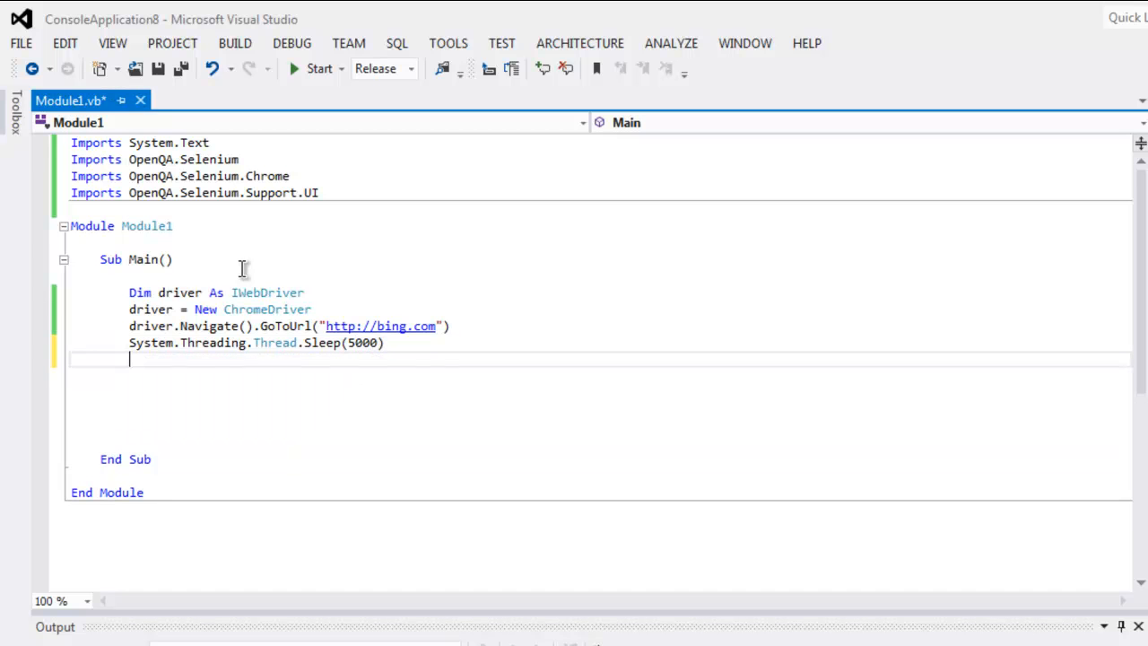
# - Declare element As IWebElement = driver.FindElement(By.TagName("body"))
pyautogui.write('Dim element')
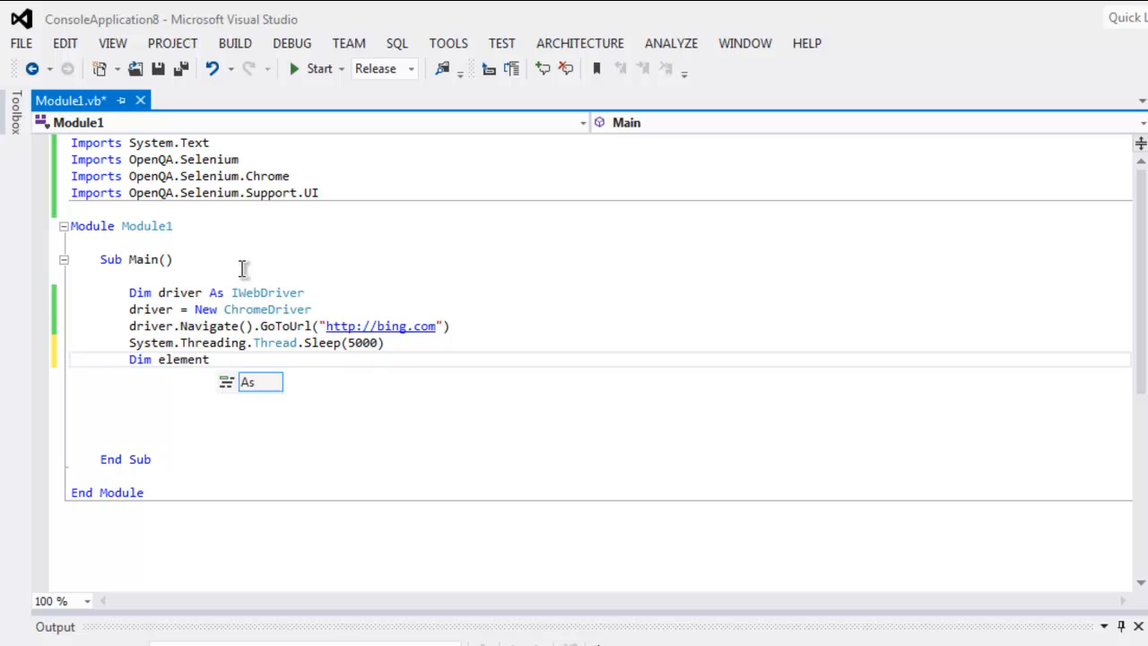
pyautogui.write('IWebElement')
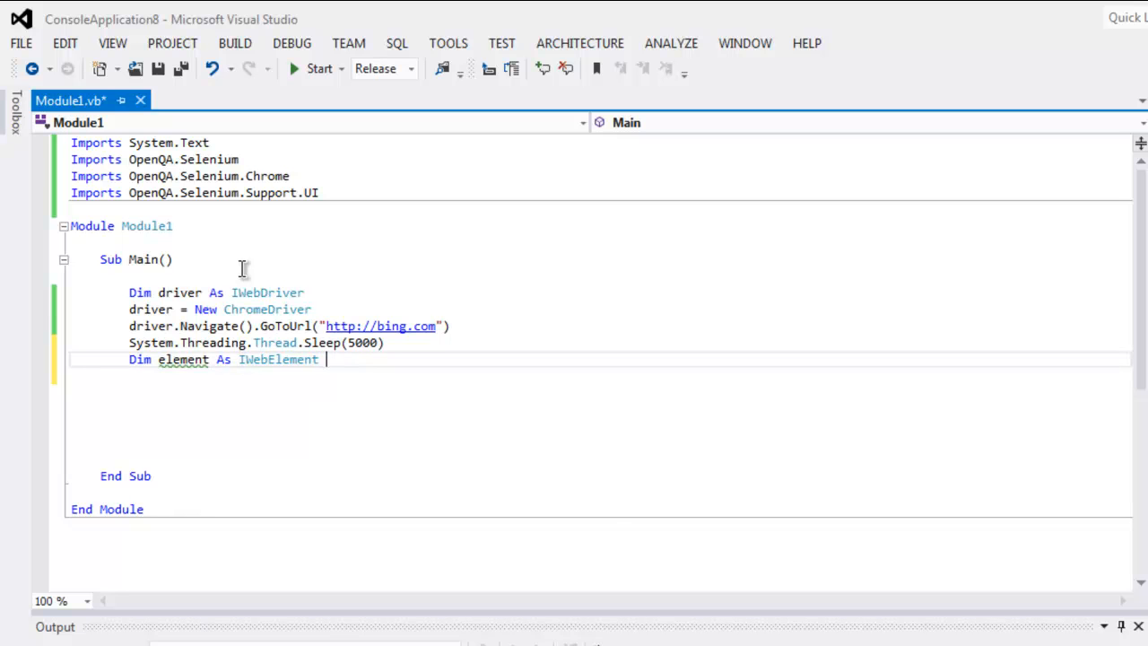
pyautogui.write('= driver.FindElement')
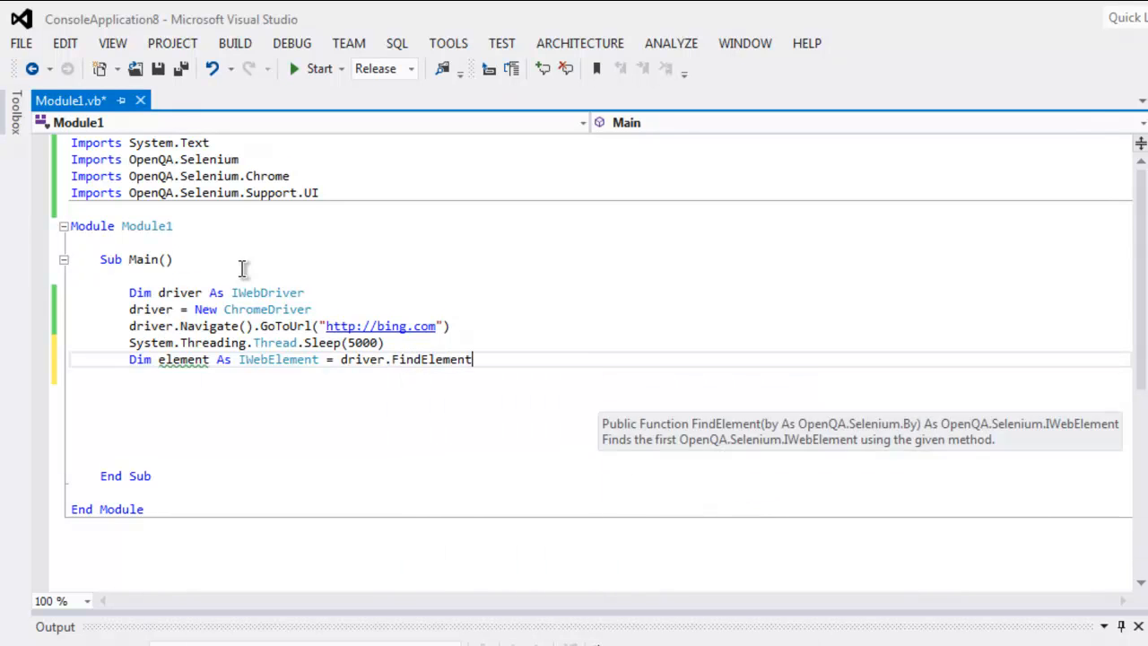
pyautogui.write('(')
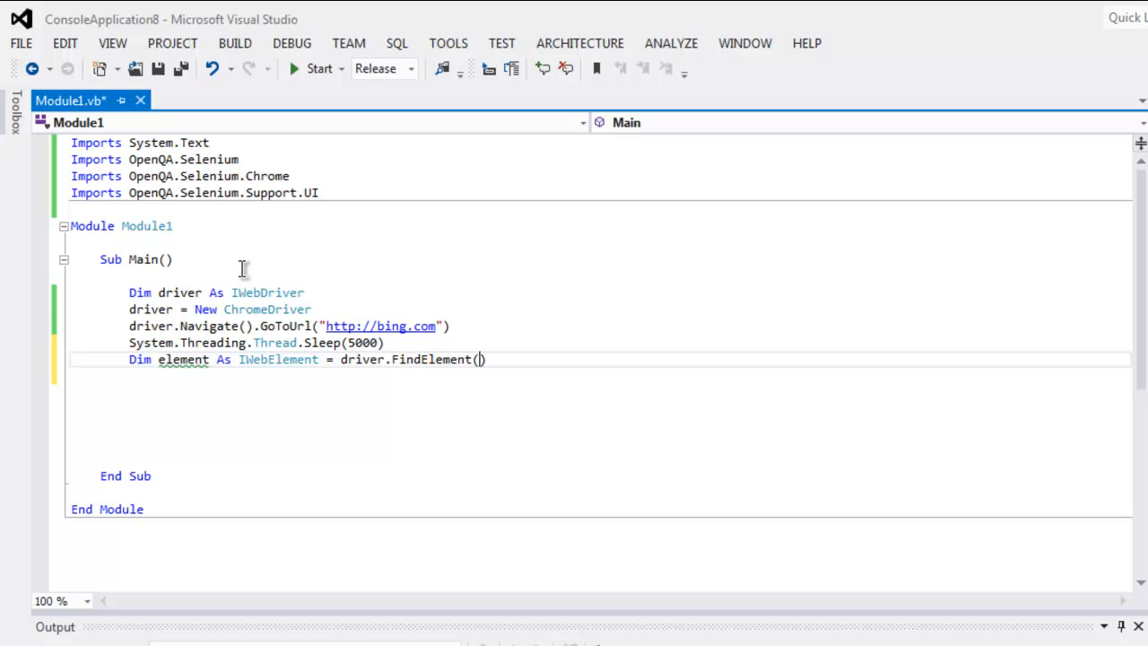
pyautogui.write('By.')
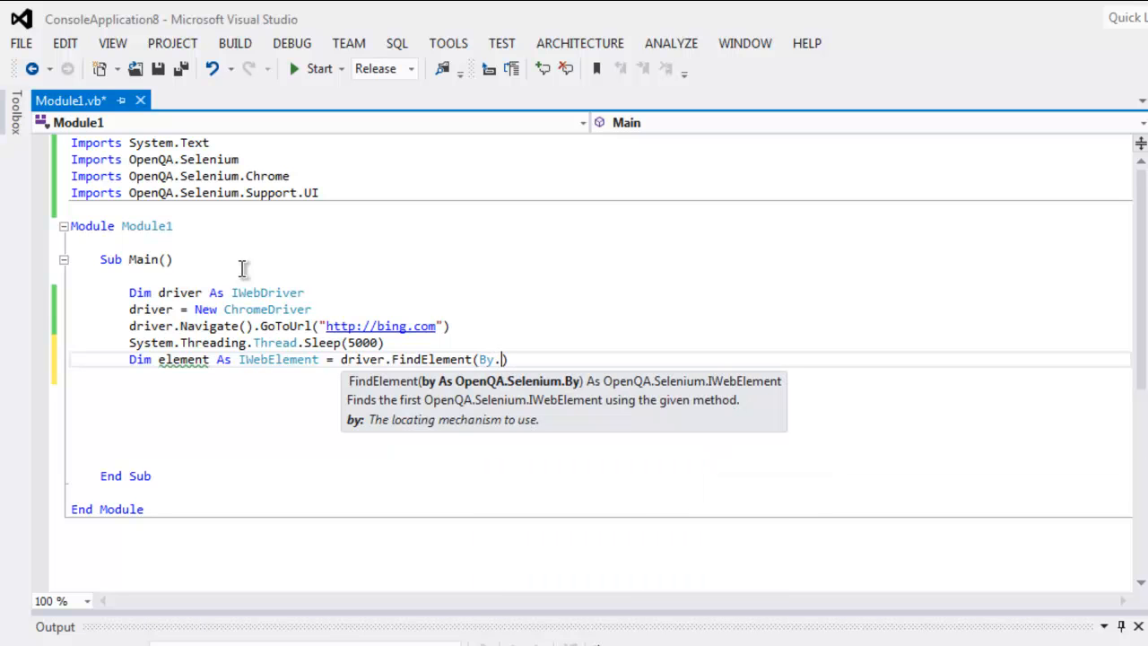
pyautogui.write('TagName(')
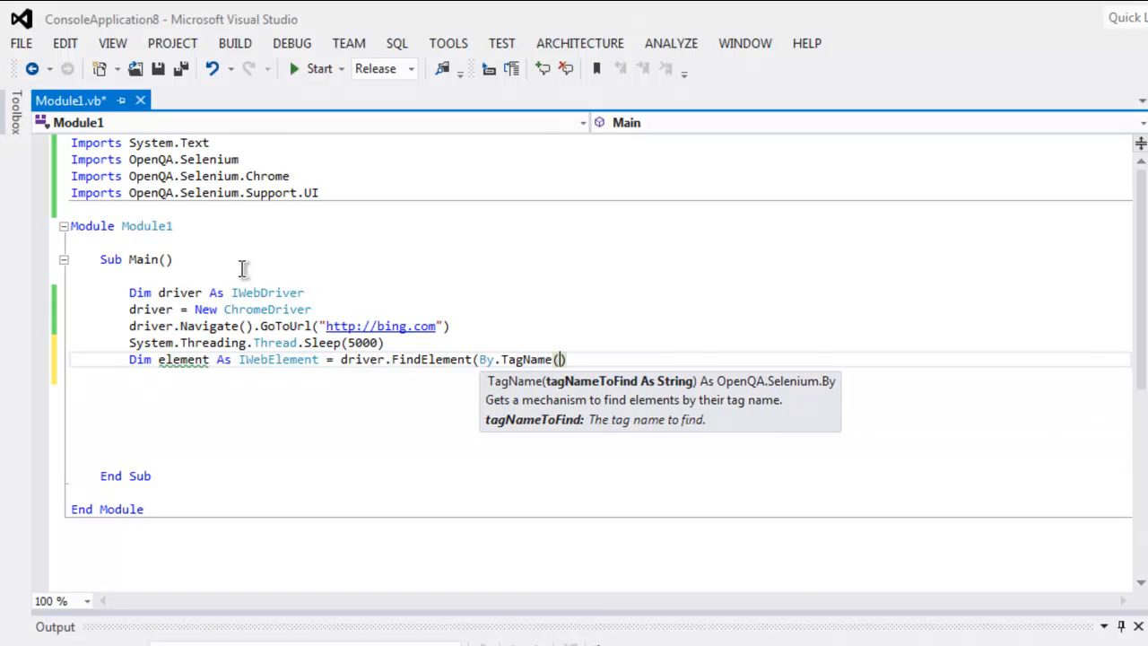
pyautogui.write('"body"')
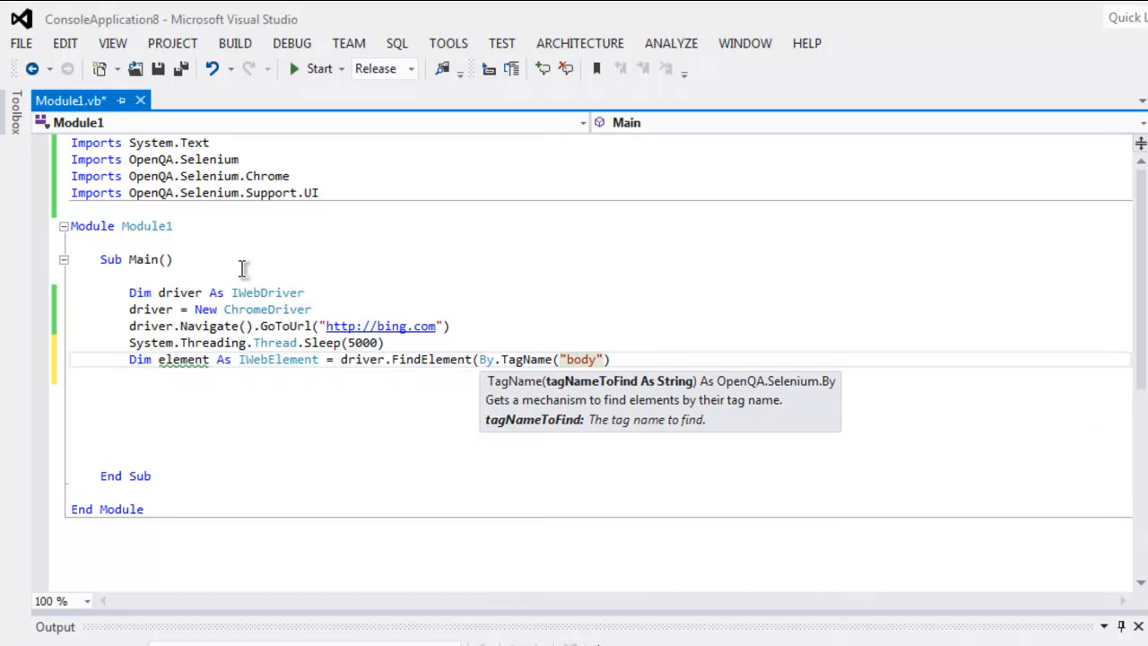
pyautogui.write(')')
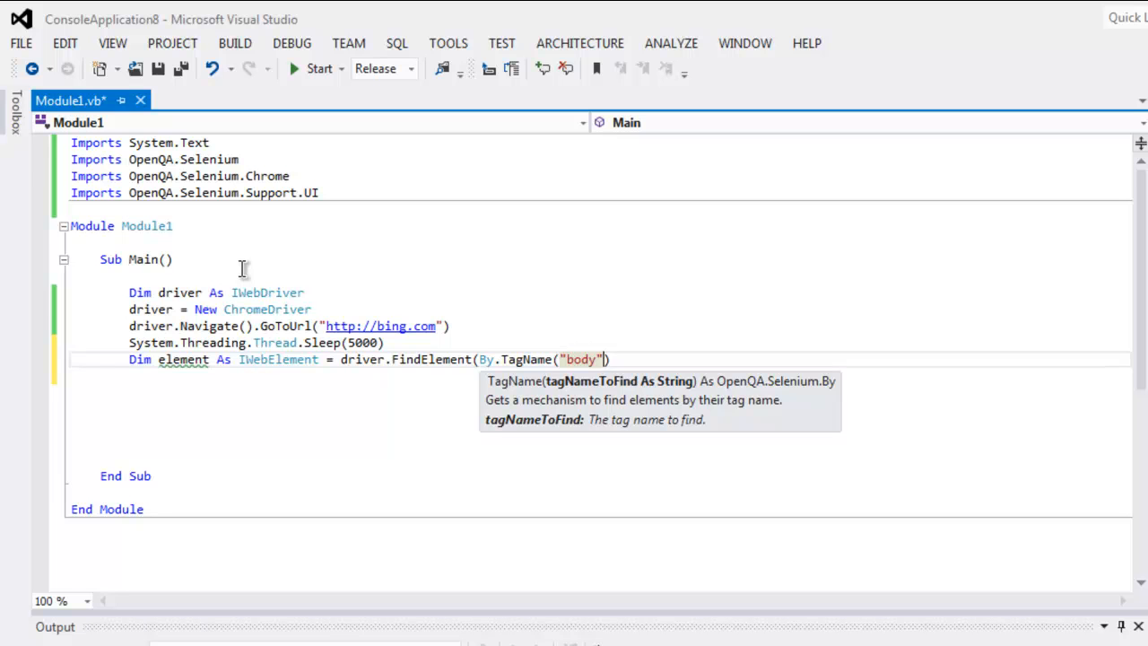
pyautogui.write(')')
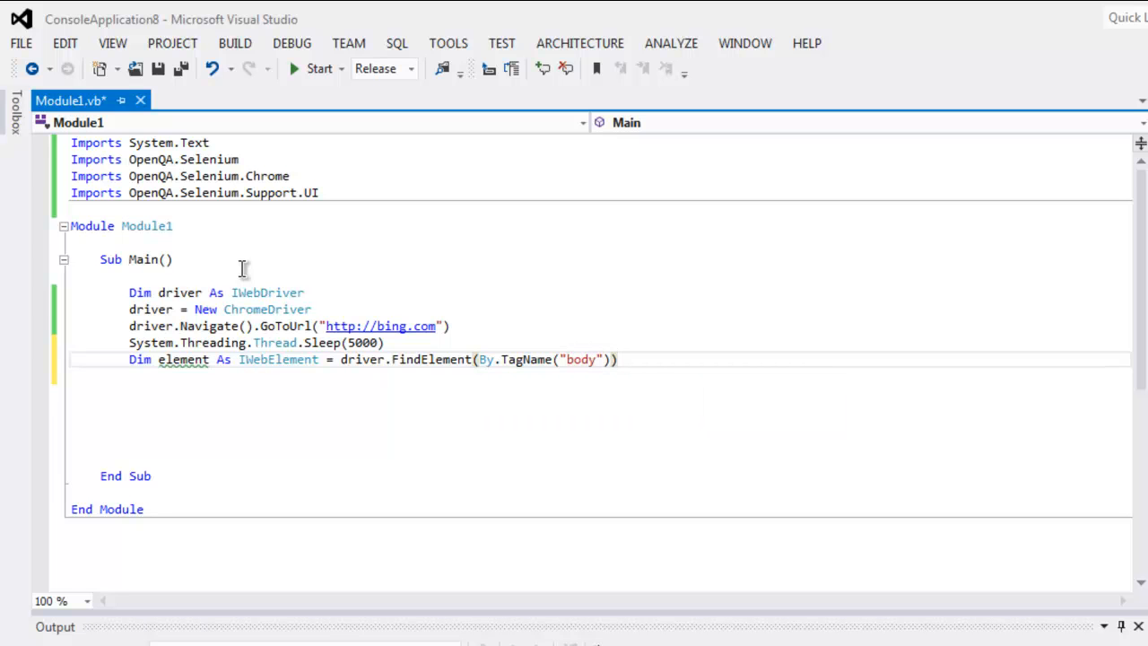
pyautogui.write('element.')
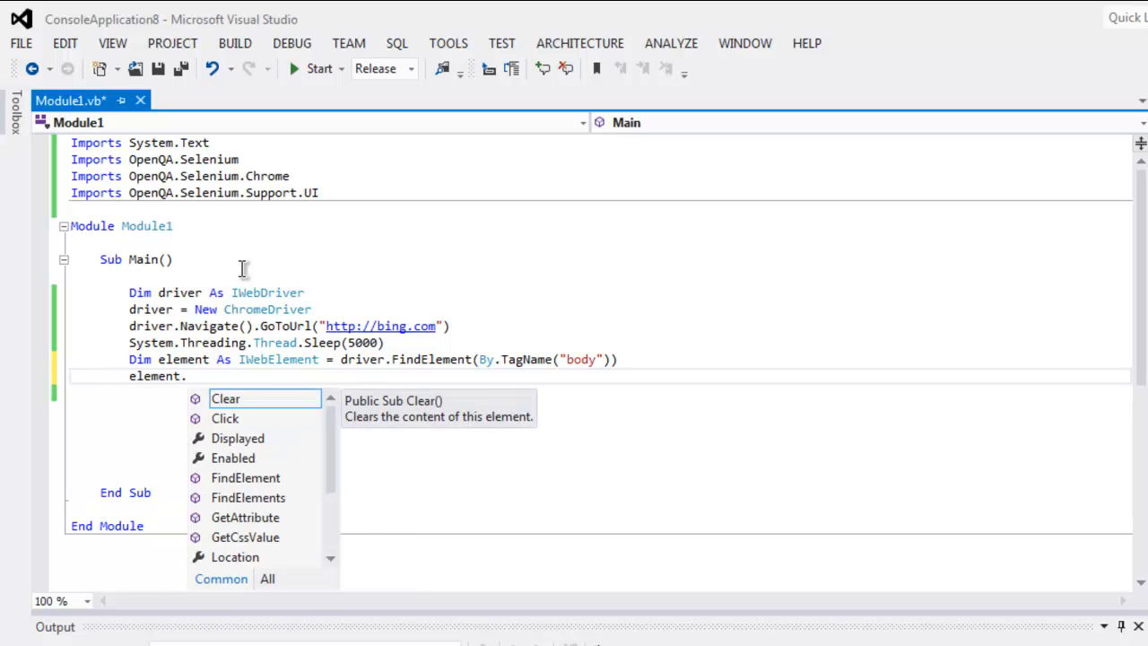
# - Start an element.SendKeys call referencing OpenQA.Selenium.Keys
pyautogui.write('SendKeys')
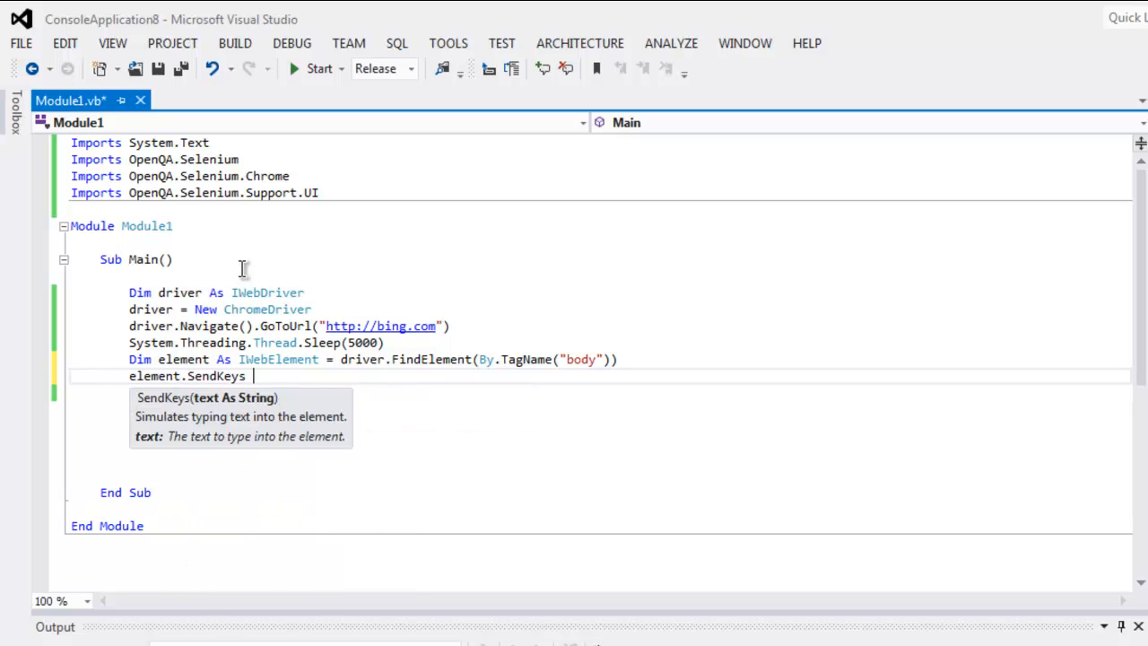
pyautogui.write('(')
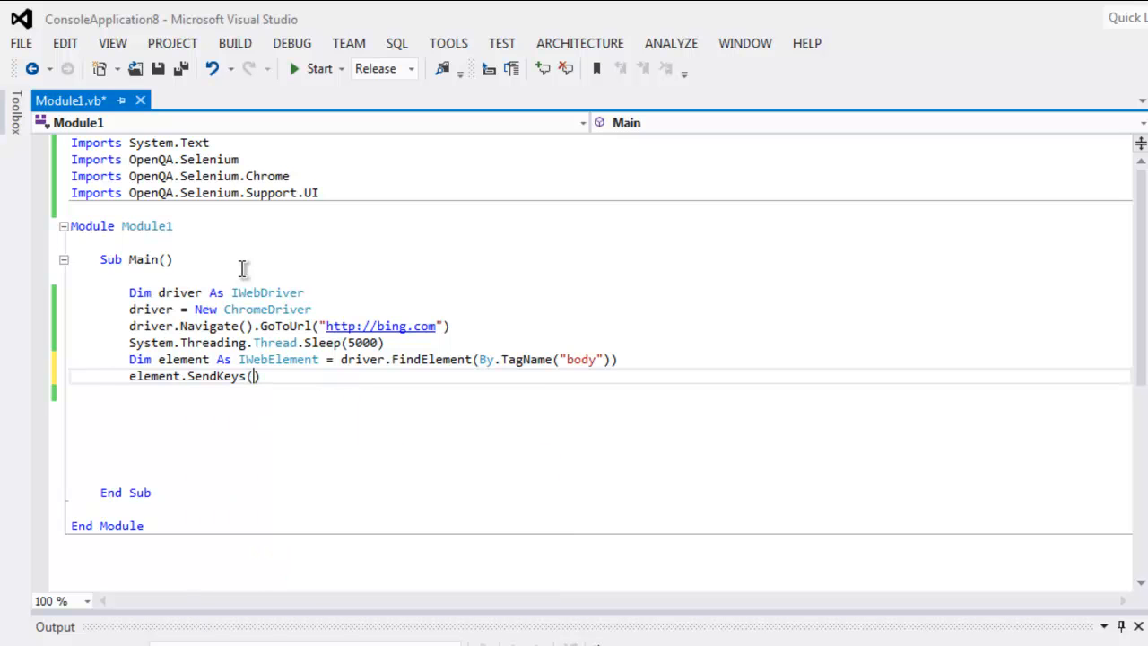
pyautogui.write('OpenQA')
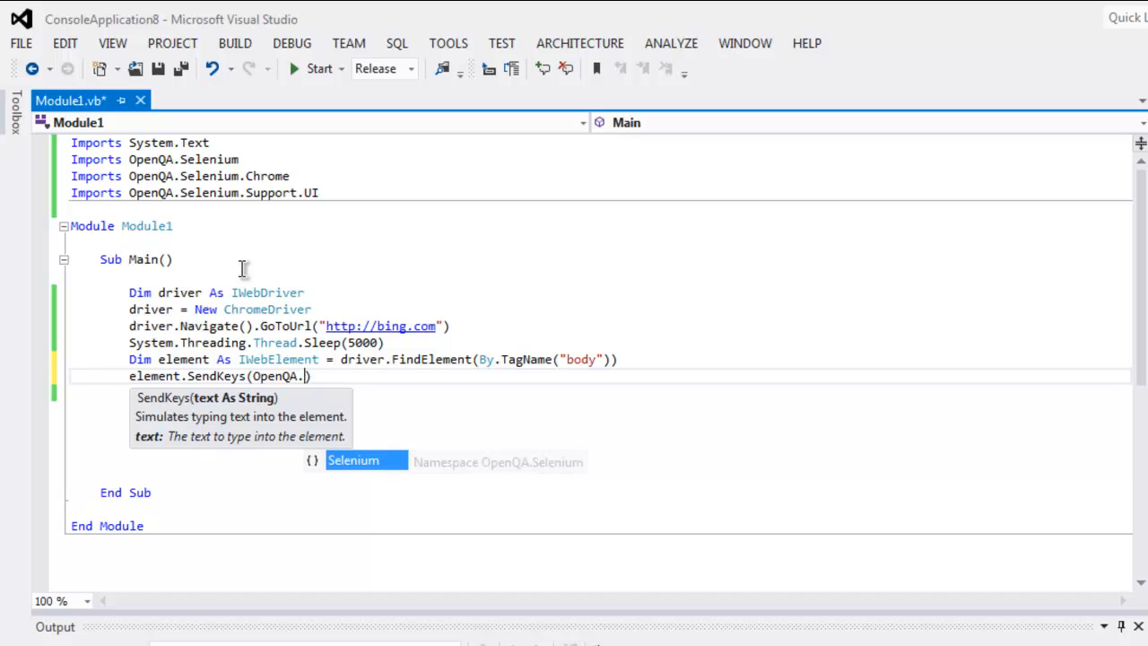
pyautogui.write('.')
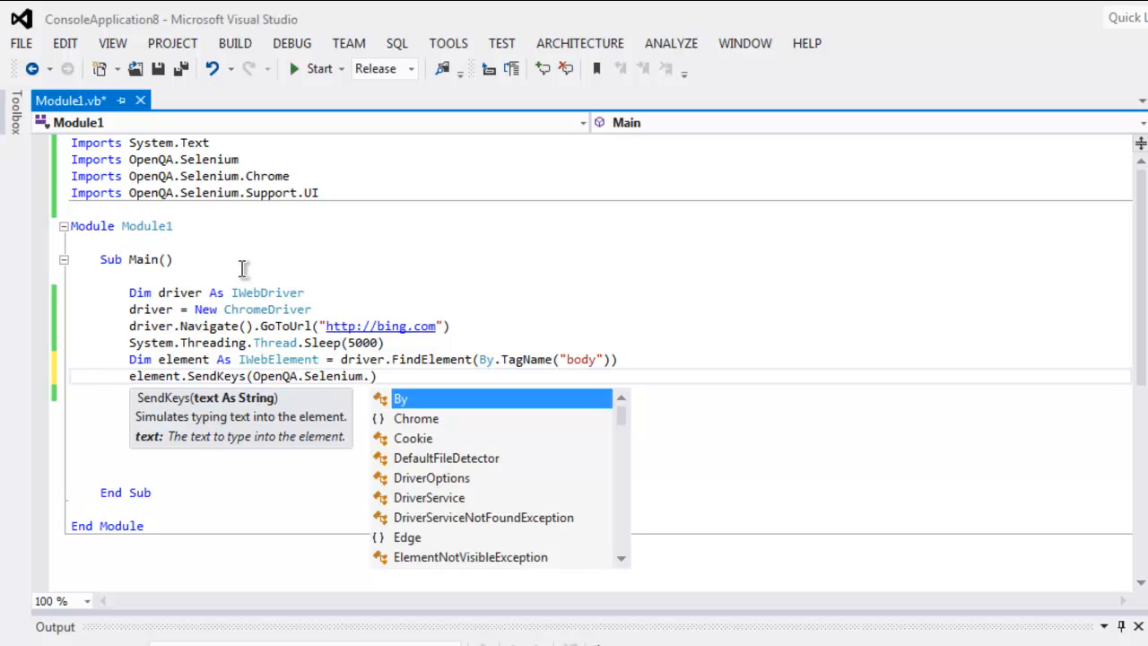
pyautogui.write('Keys.')
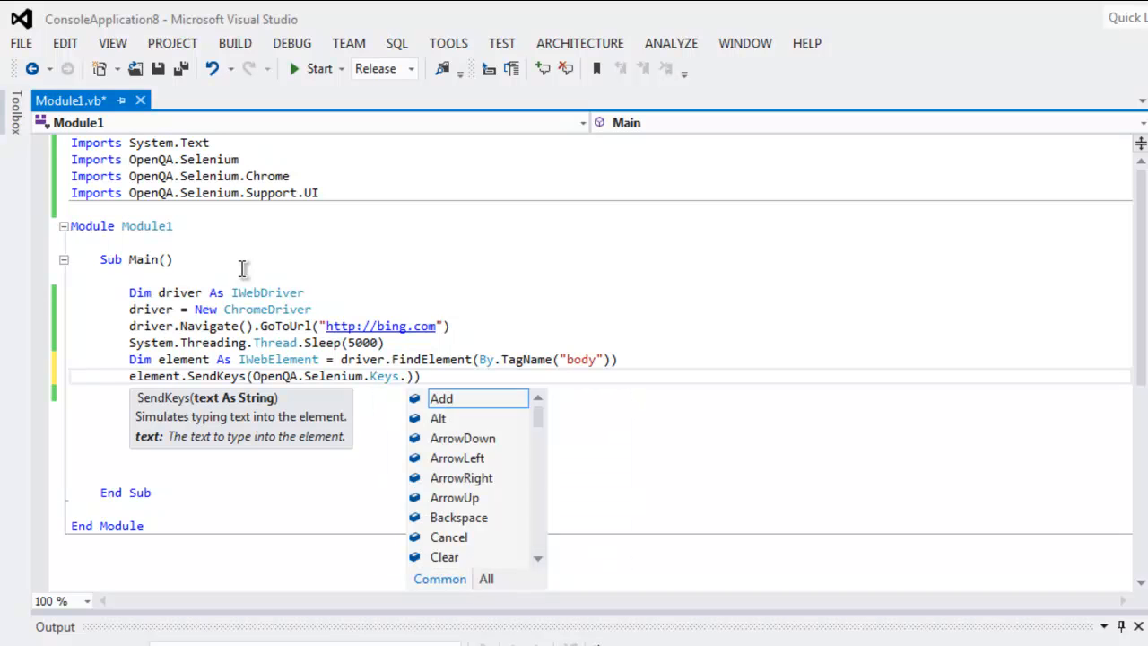
# - Complete SendKeys with Keys.Control + "t" and begin a Console.Read line
pyautogui.write('Control+')
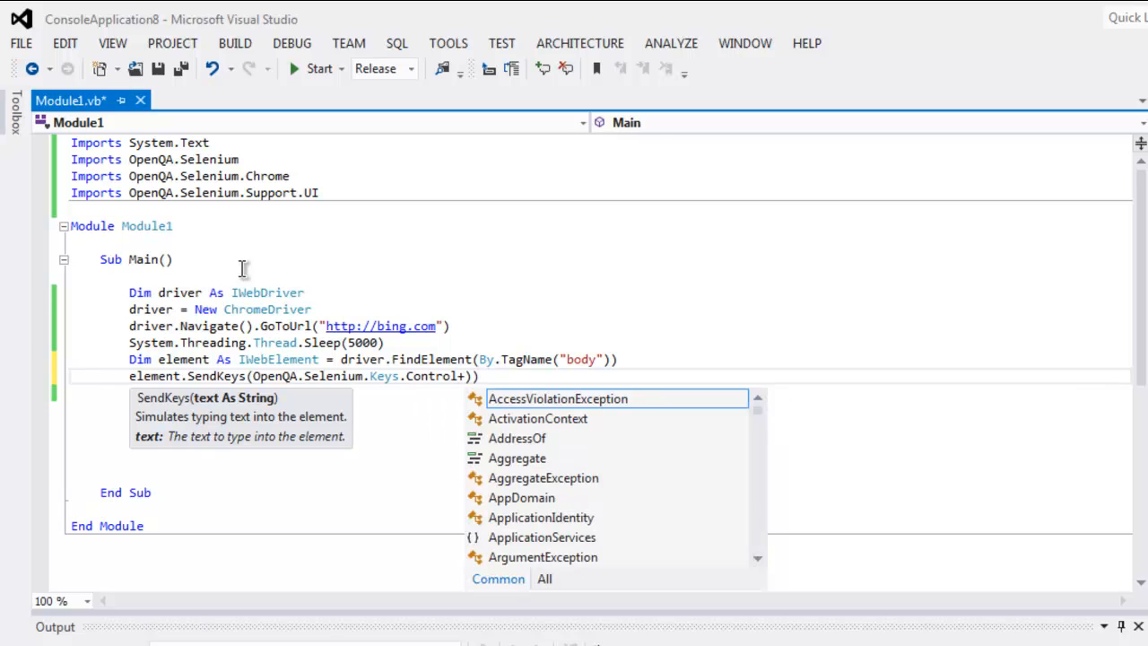
pyautogui.write('"')
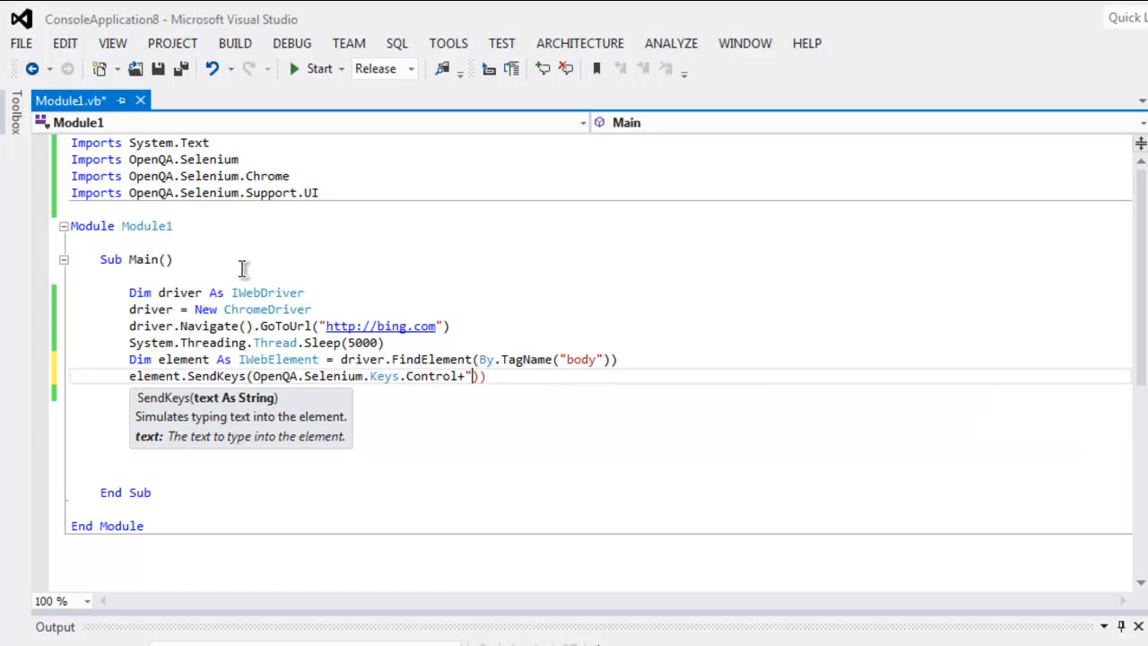
pyautogui.write('t"')
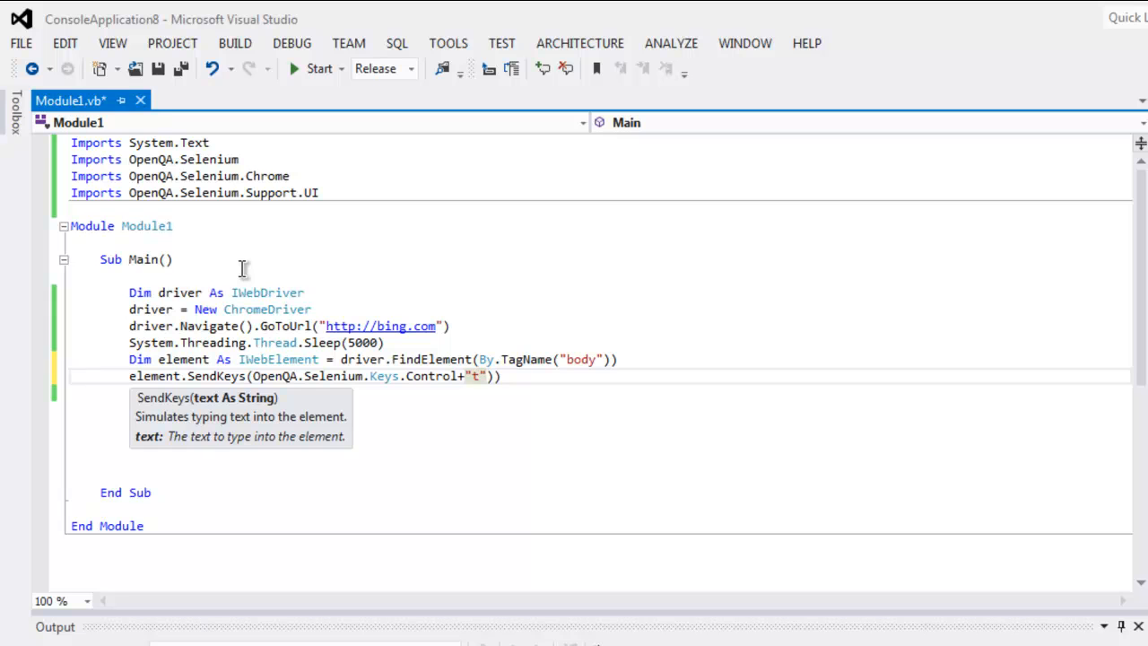
pyautogui.write('+')
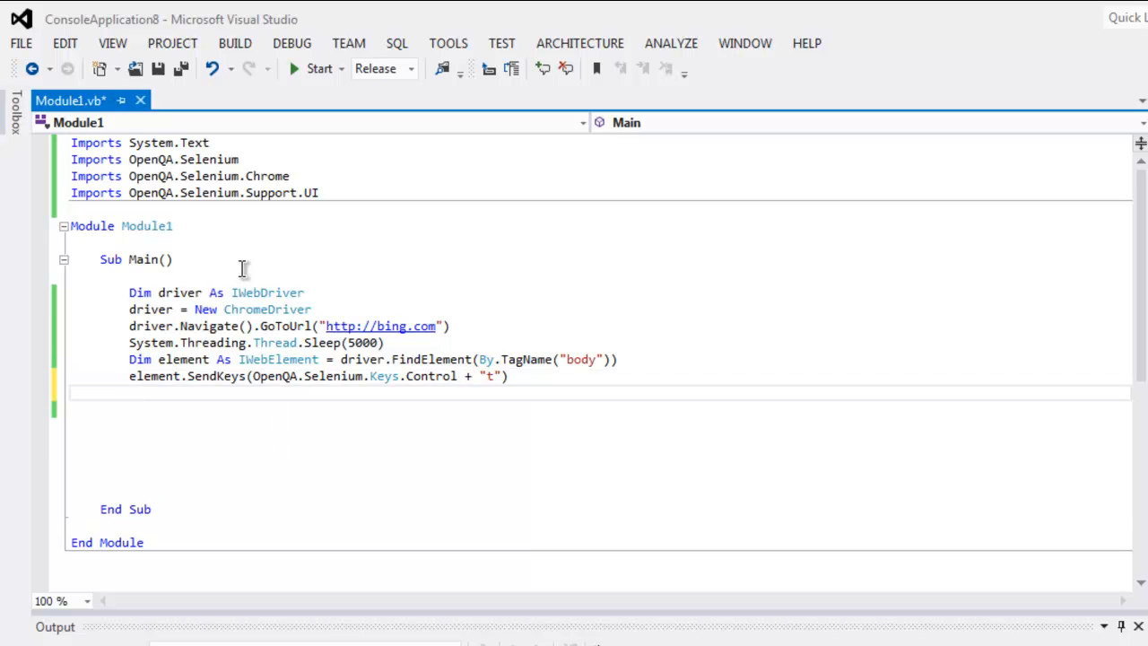
pyautogui.write('Console.read(')
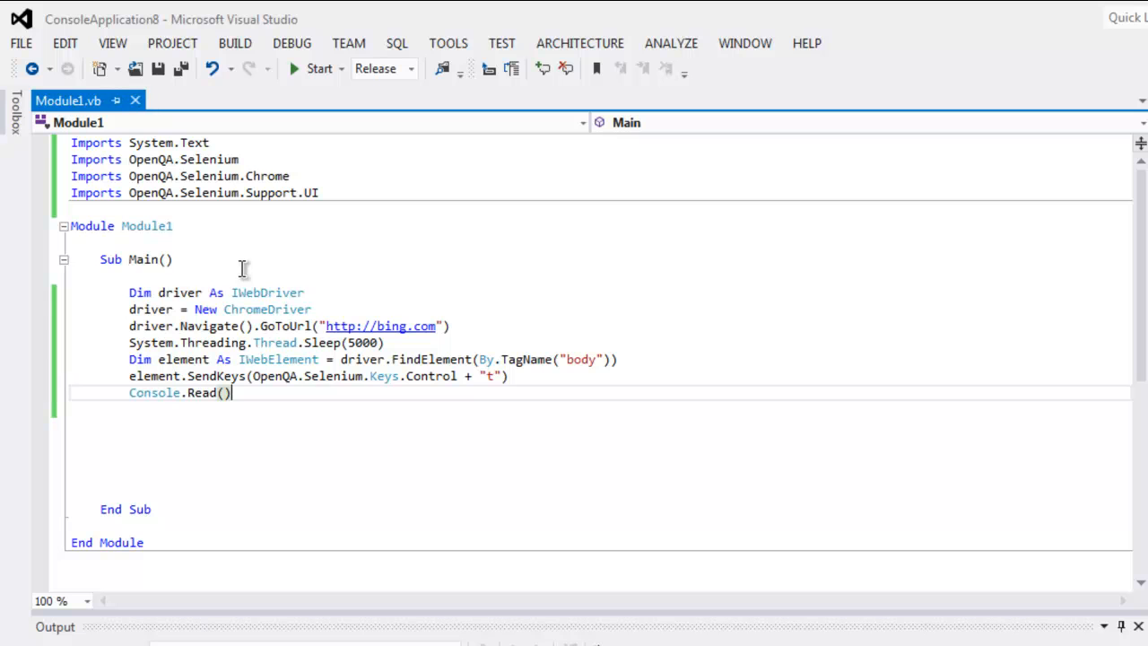
pyautogui.moveTo(696, 394)
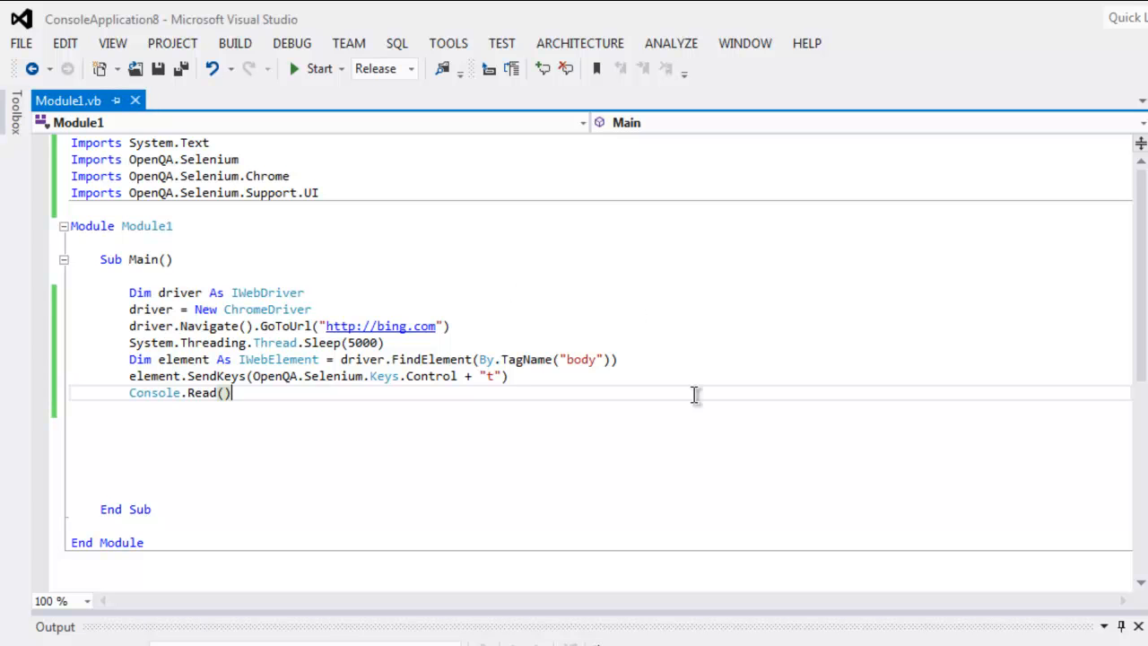
pyautogui.moveTo(567, 399)
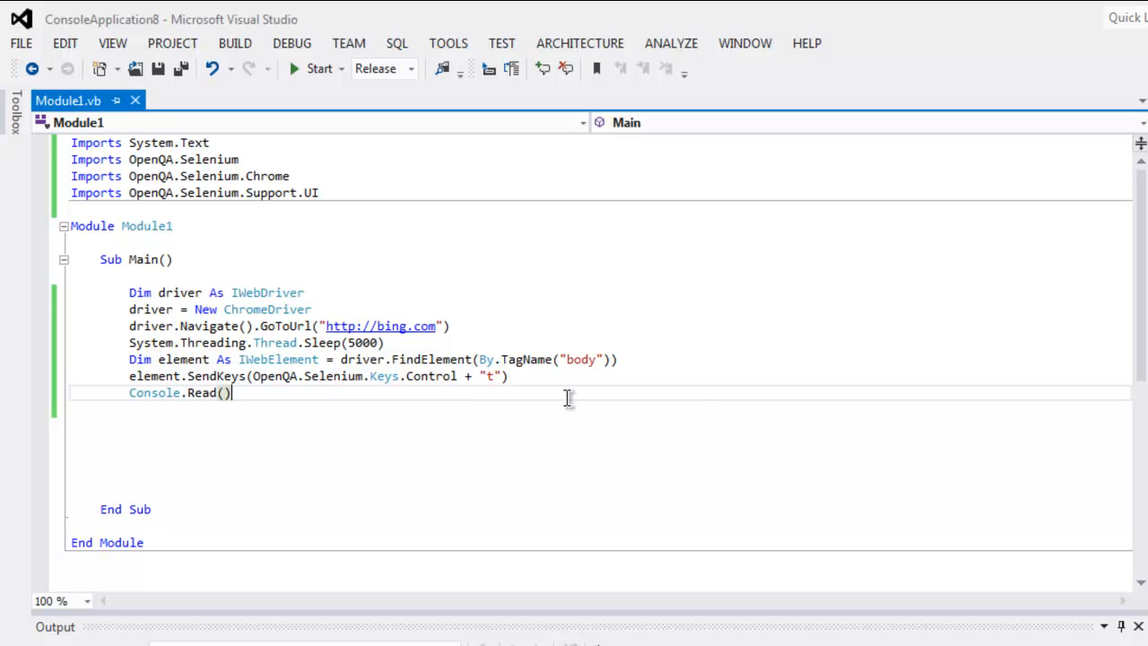
# - Run the program so Chrome opens Bing and a new tab
pyautogui.click(319, 68)
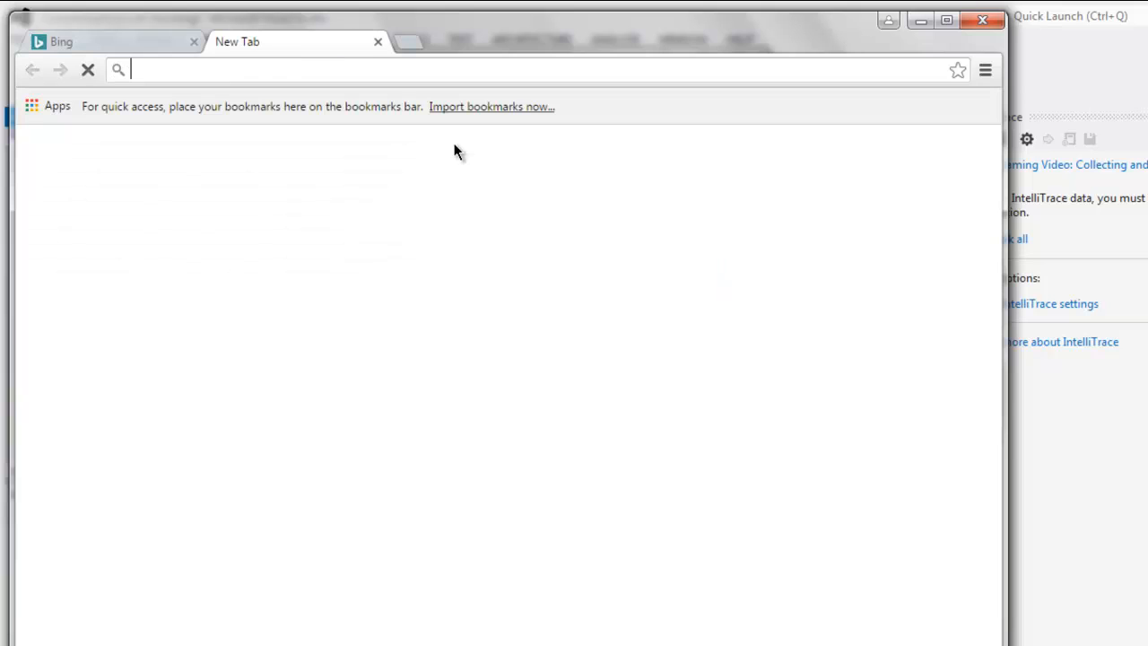
pyautogui.moveTo(272, 14)
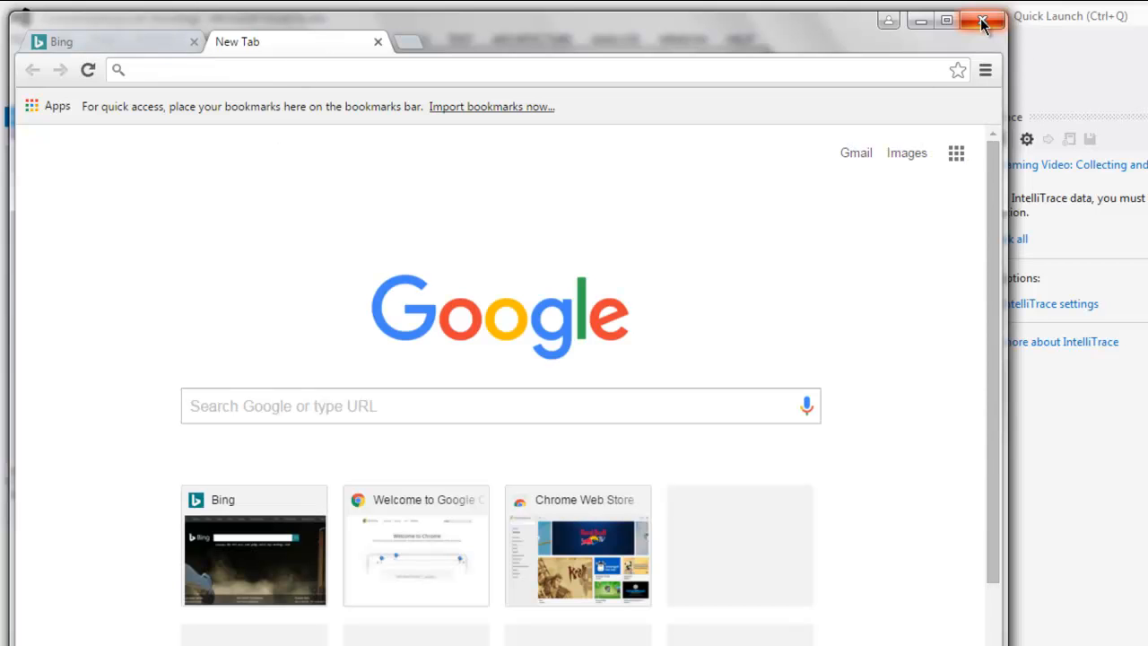
# - Close the Chrome window and stop the running console program
pyautogui.click(981, 19)
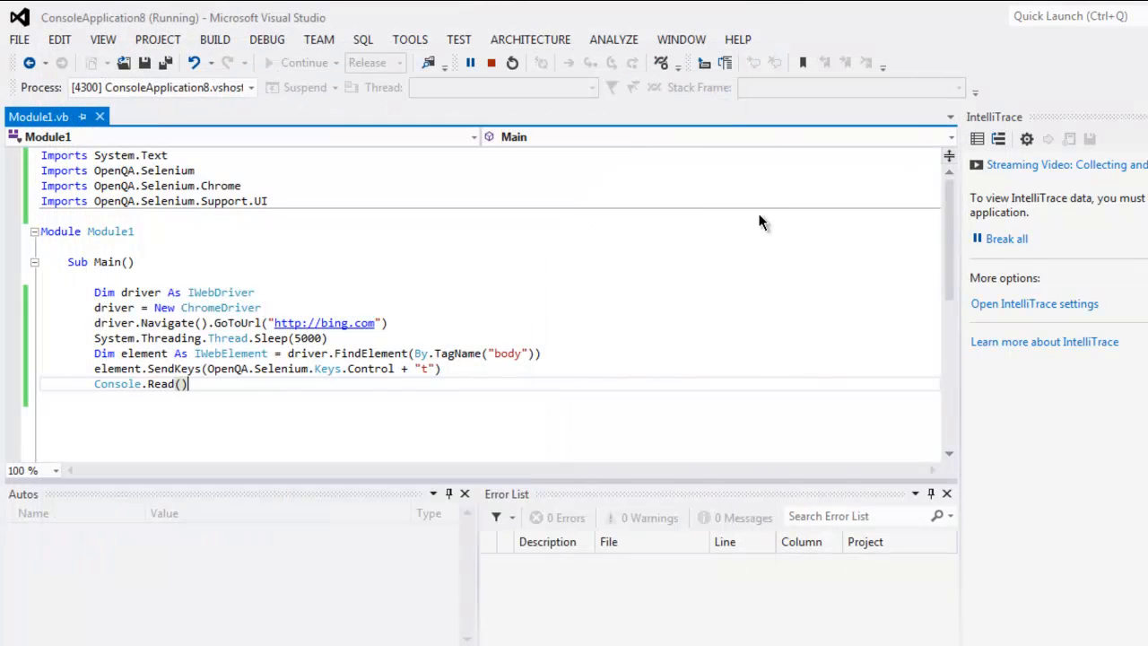
pyautogui.click(490, 61)
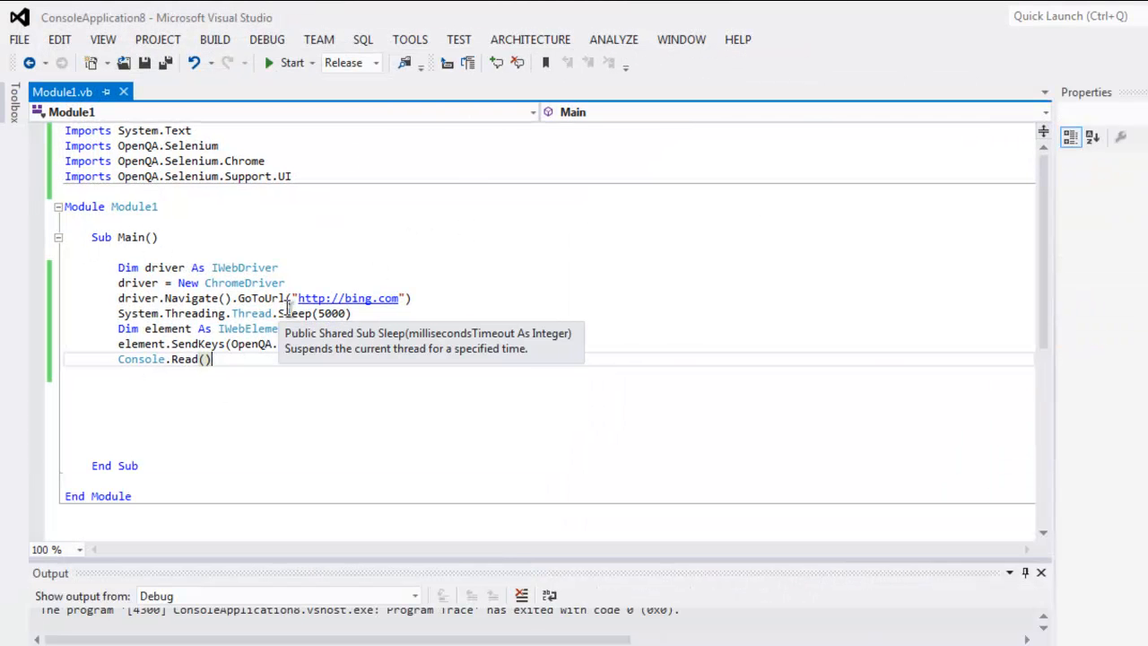